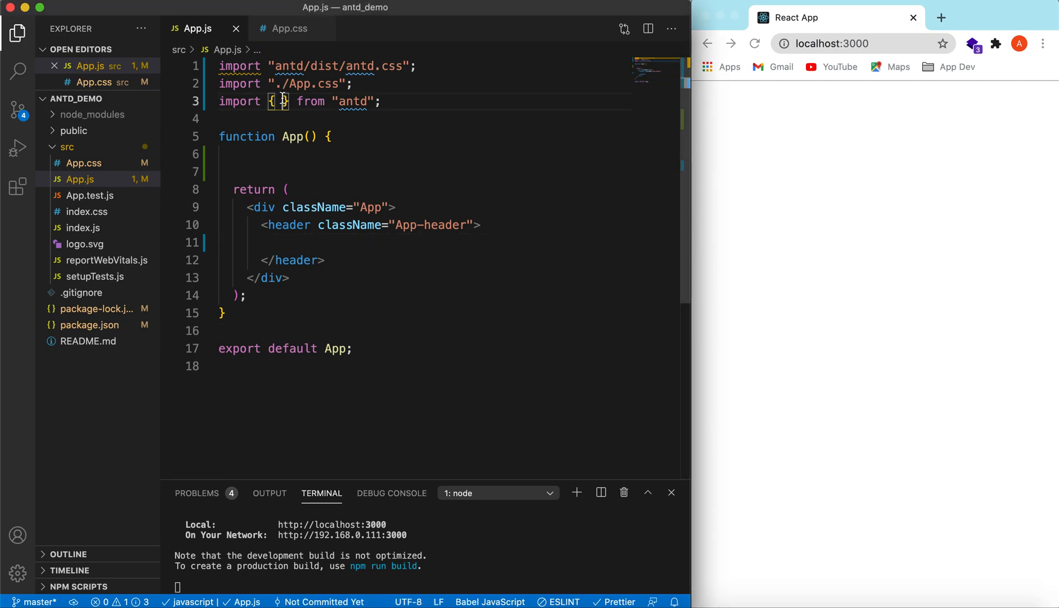
Step: Fill the antd import braces with Form, Input, Button on line 3 of App.js
type("Form,")
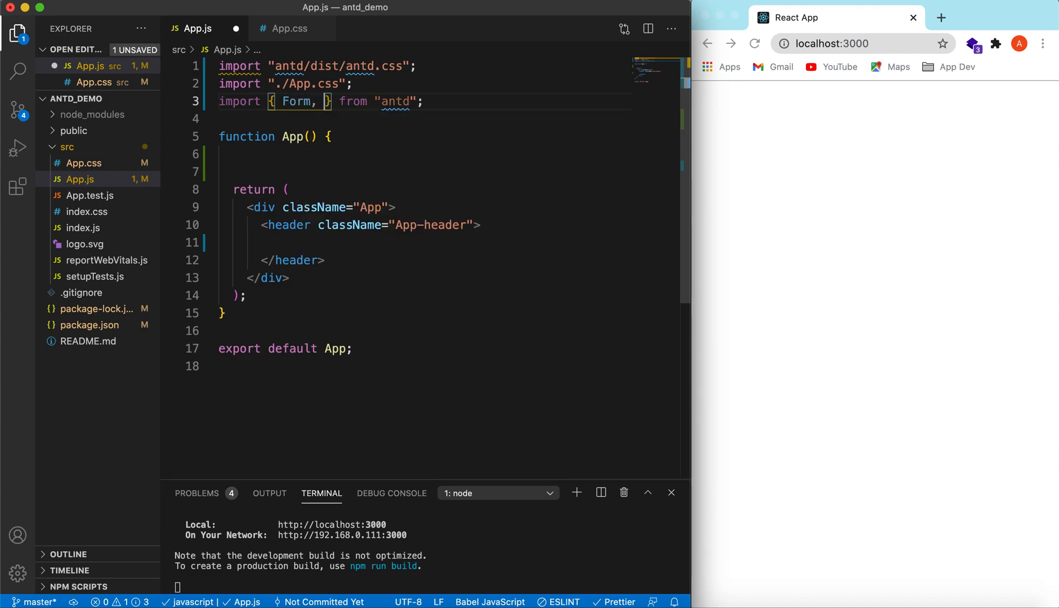
type("IN")
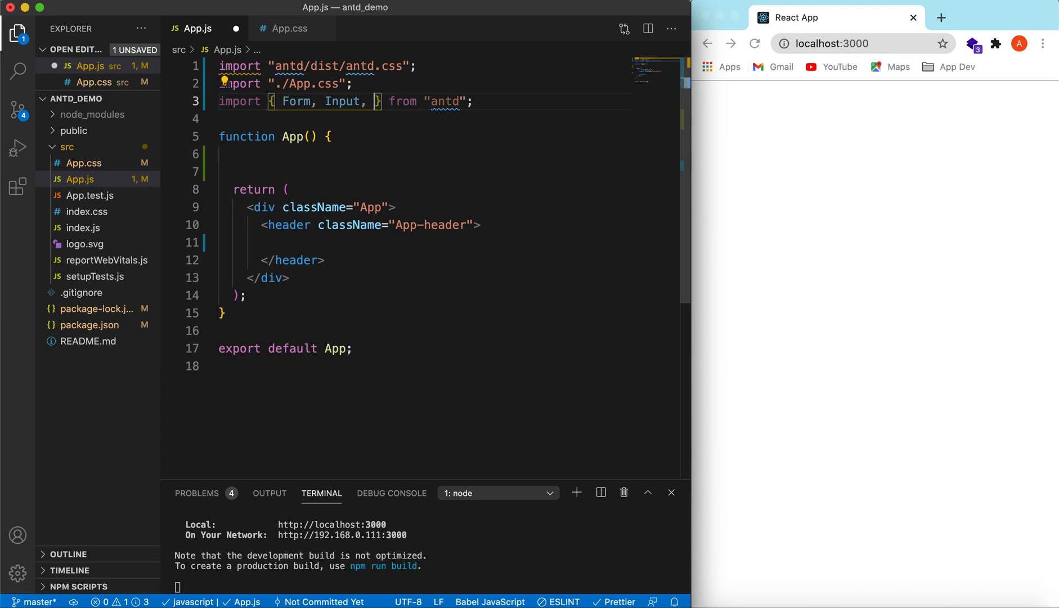
type("Button")
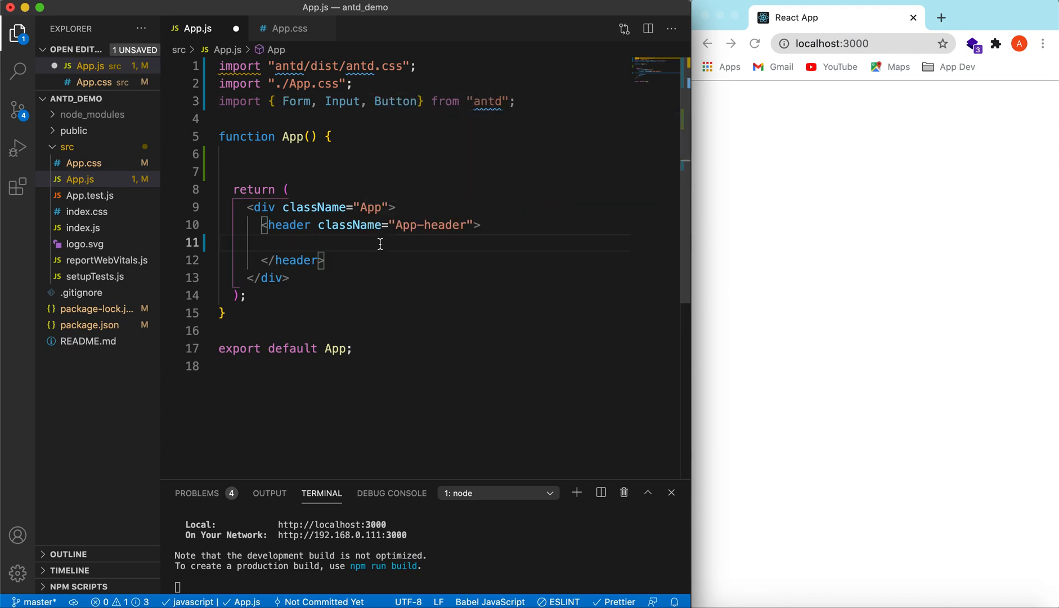
Step: Add a Form with a Form.Item labelled 'User Name' and name 'username' inside the header
type("<Form")
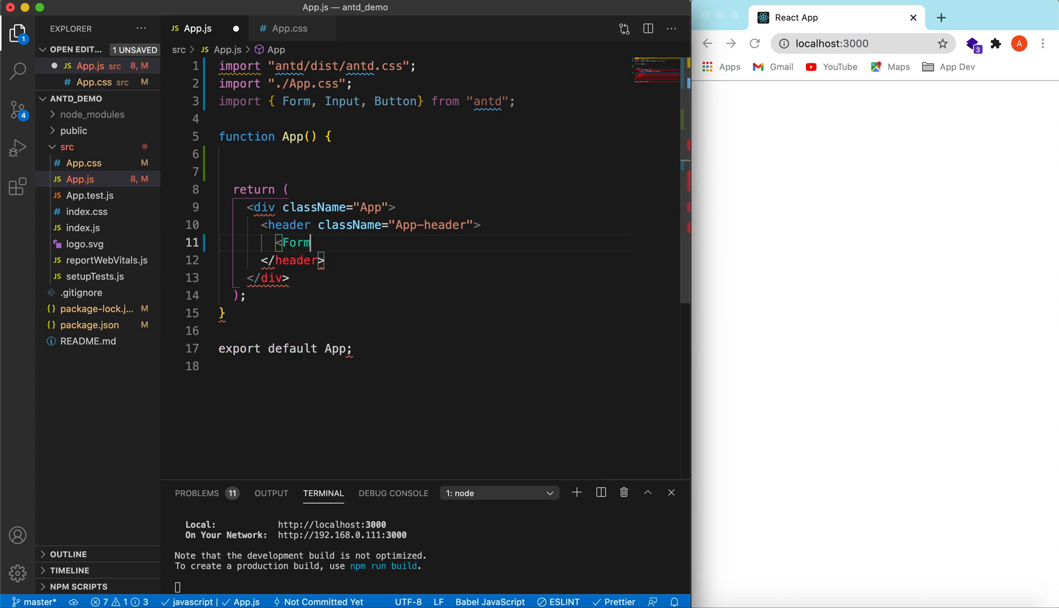
type(">")
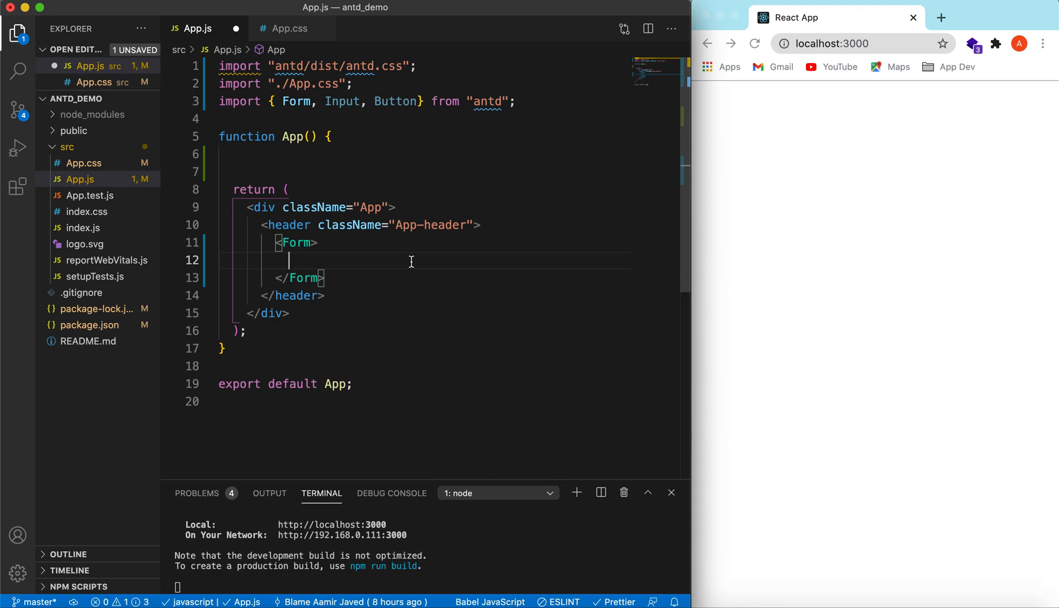
type("<")
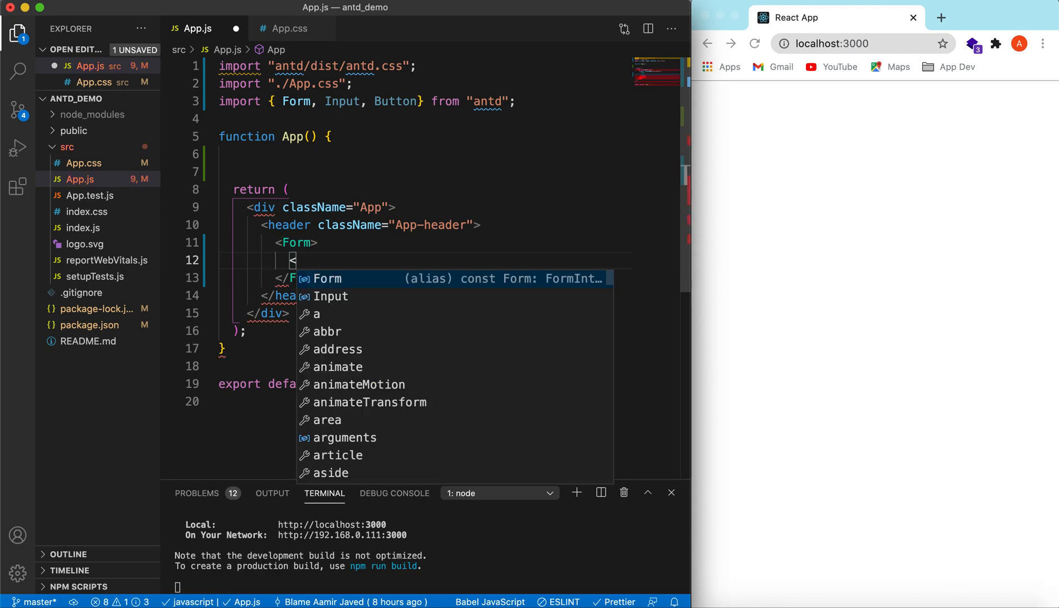
type("Form.i")
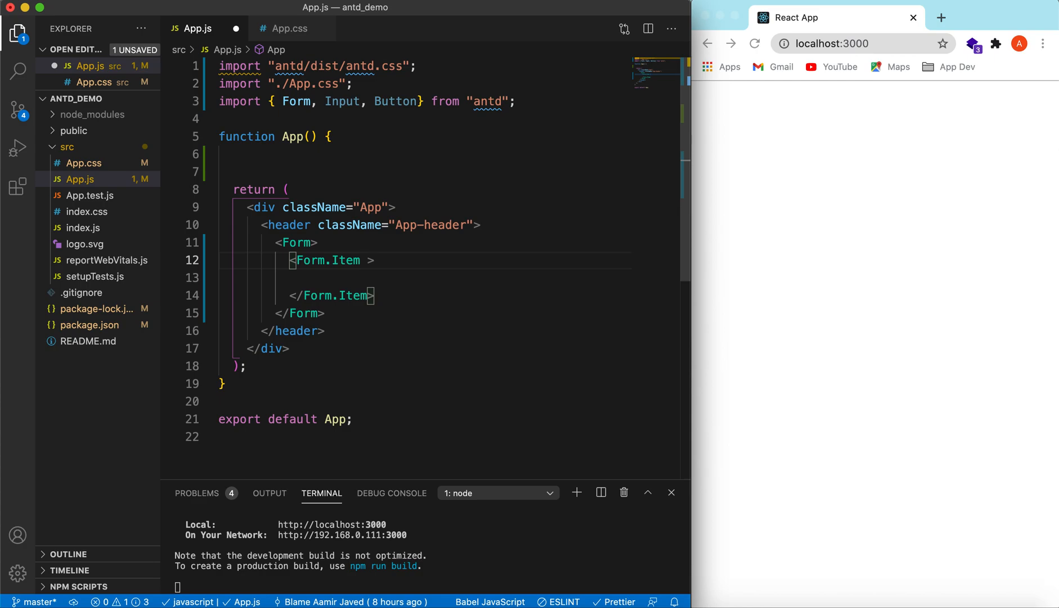
type("label")
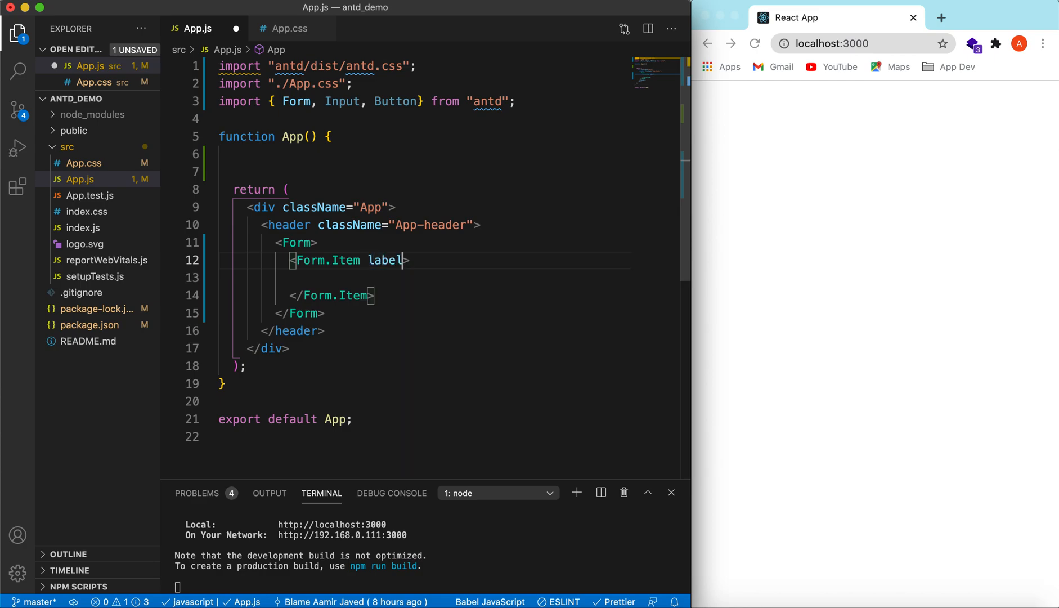
type("='Na'")
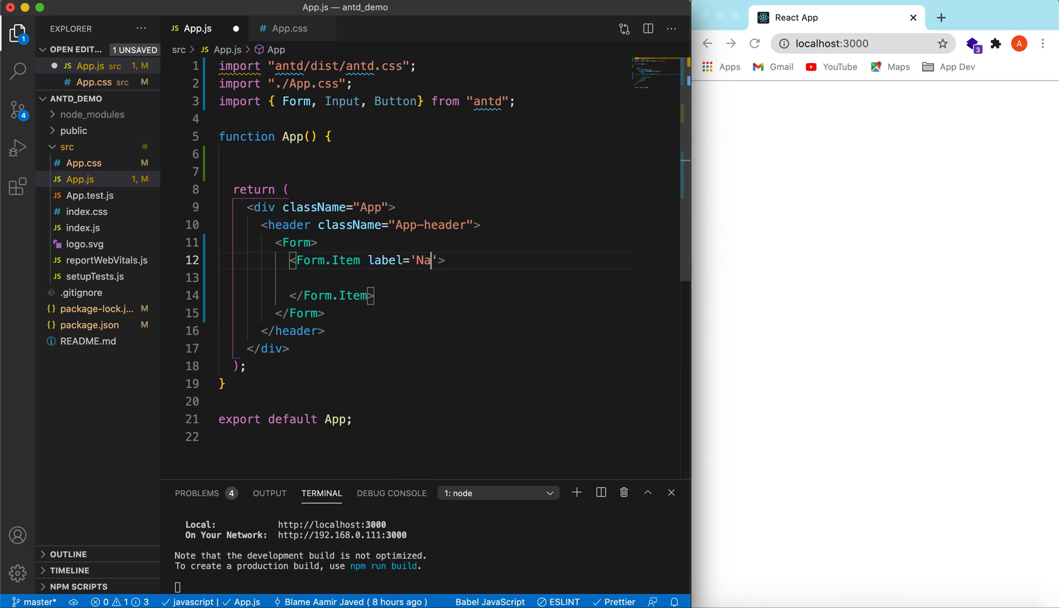
type("User Name")
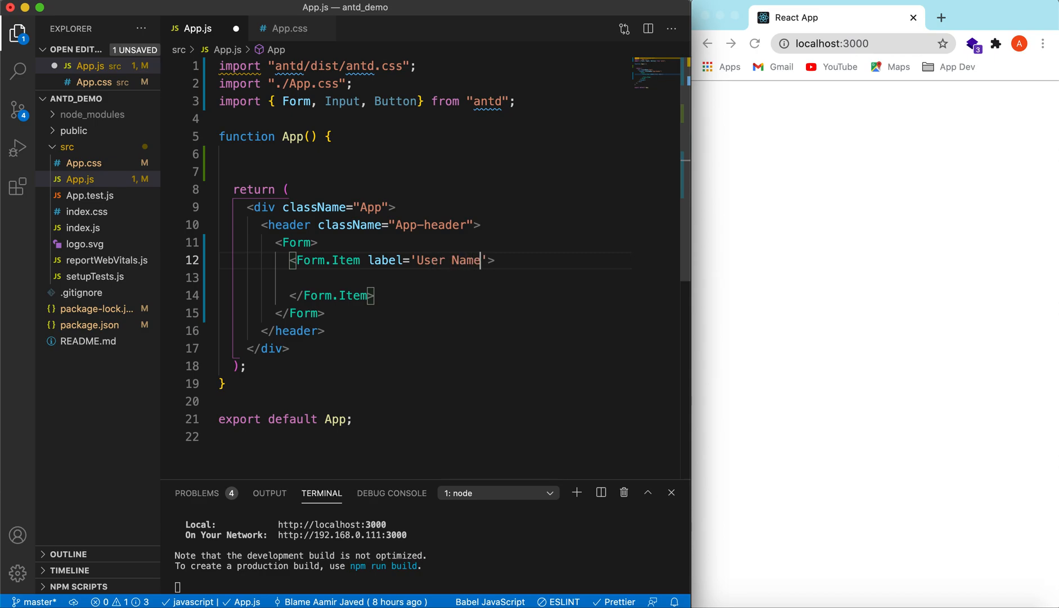
type("name=''")
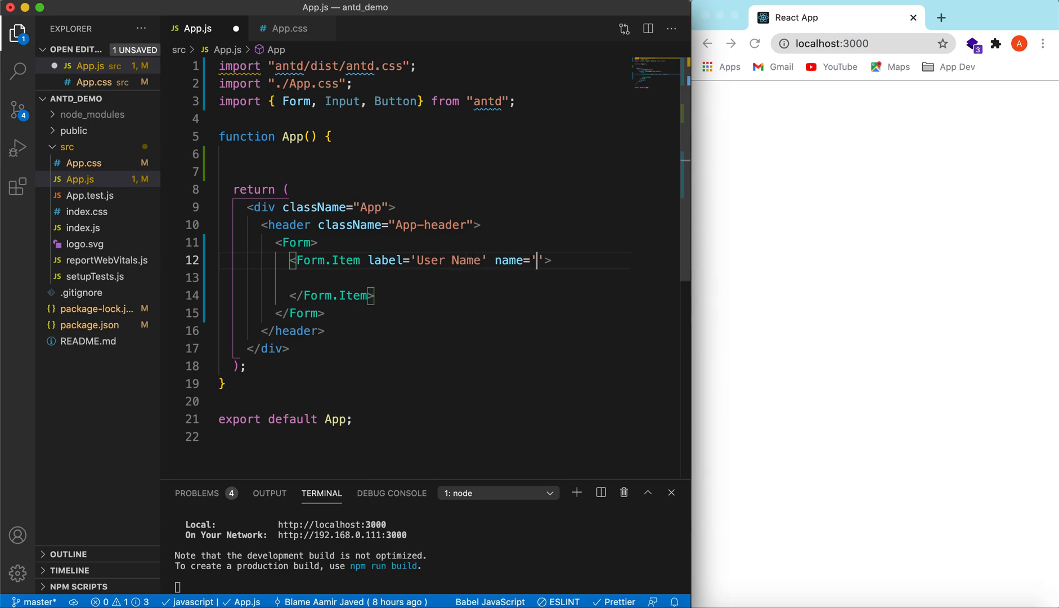
type("usernam")
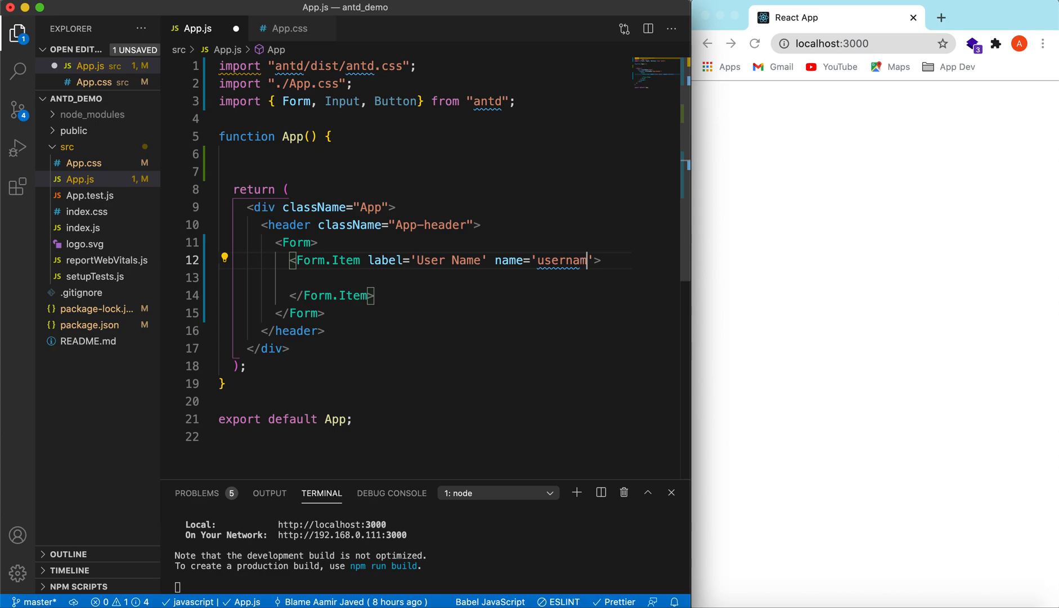
type("e")
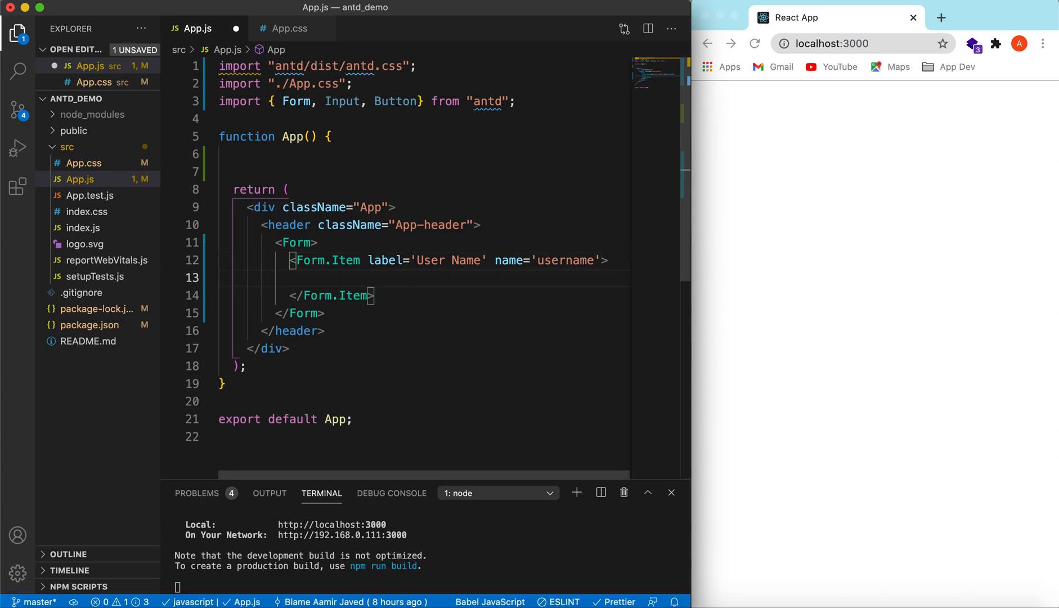
Step: Place an Input with placeholder 'User name' inside the User Name form item
type("<i")
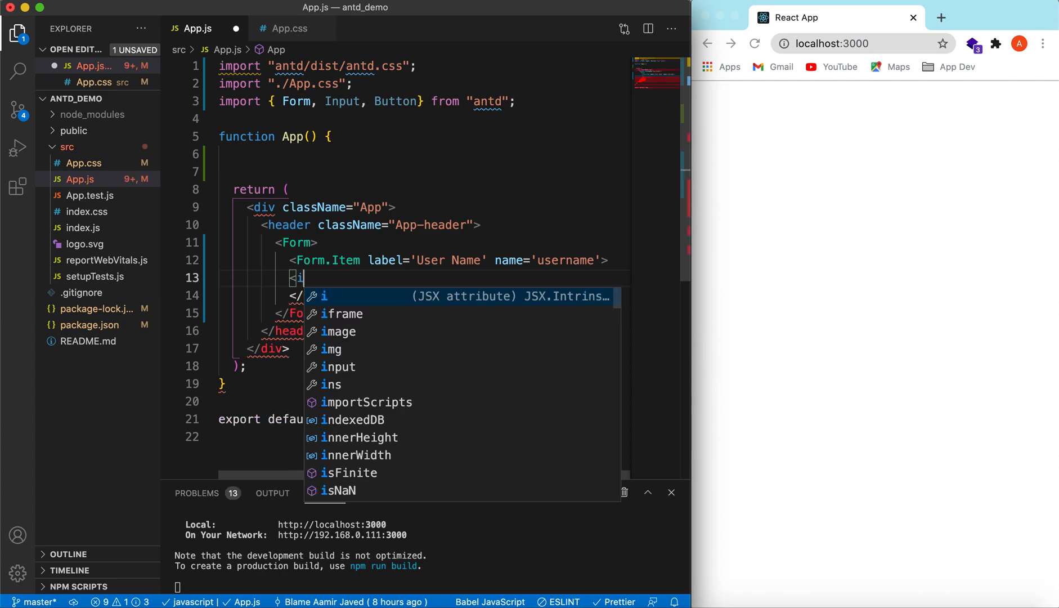
type("Input></Input>")
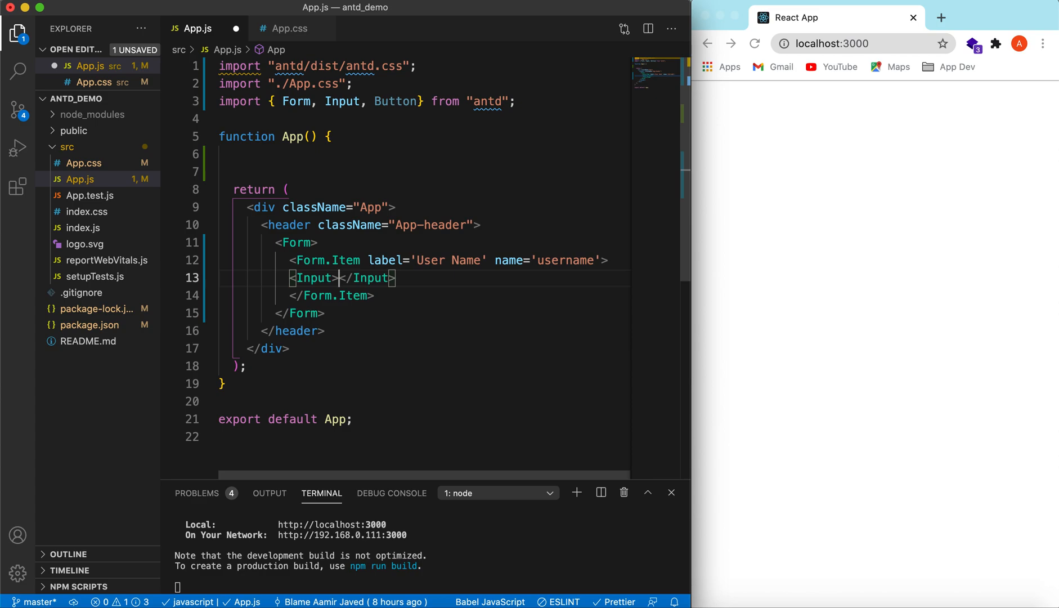
type("placeholder")
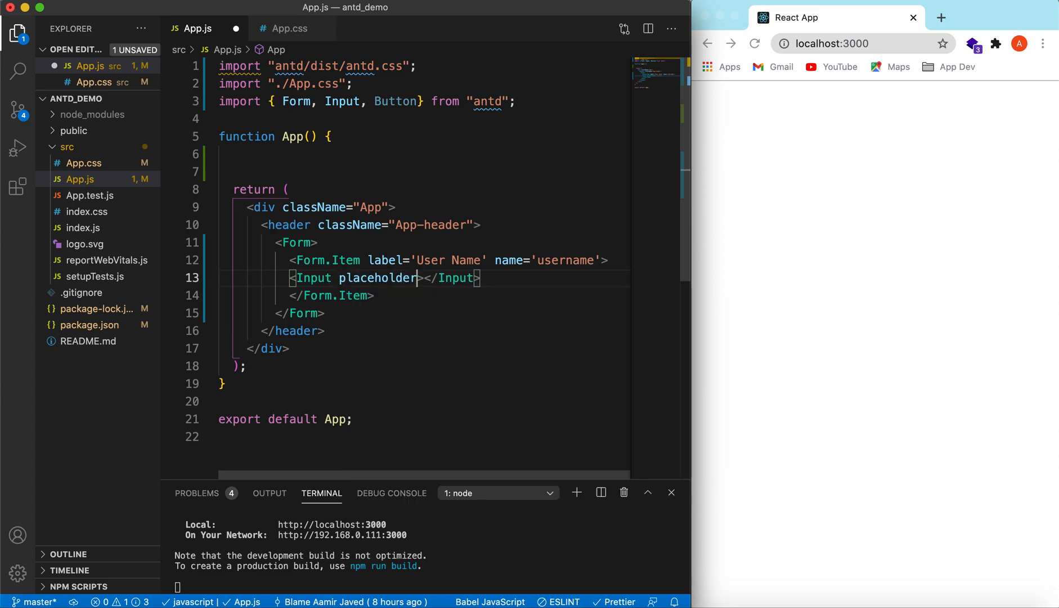
type("='User a'")
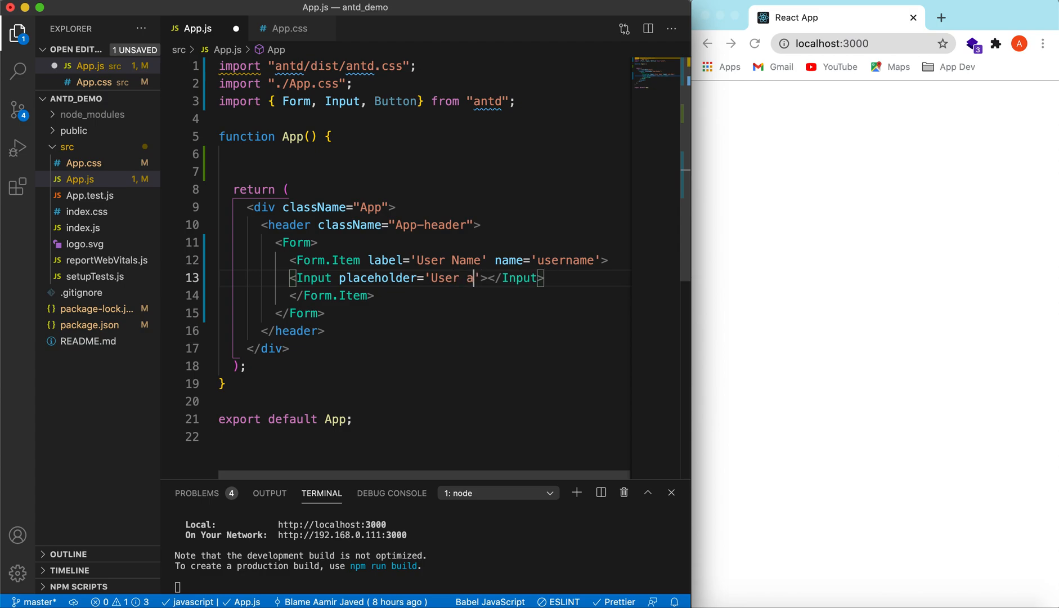
type("name\"")
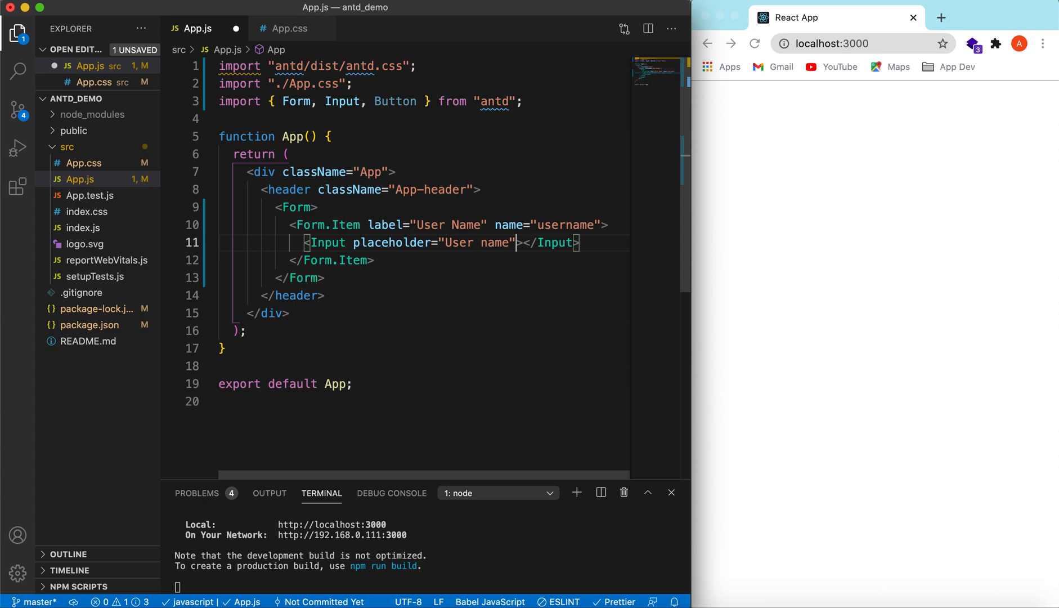
Step: Duplicate the User Name item into a second Form.Item labelled Password with name 'password'
left_click_drag(291, 225, 374, 260)
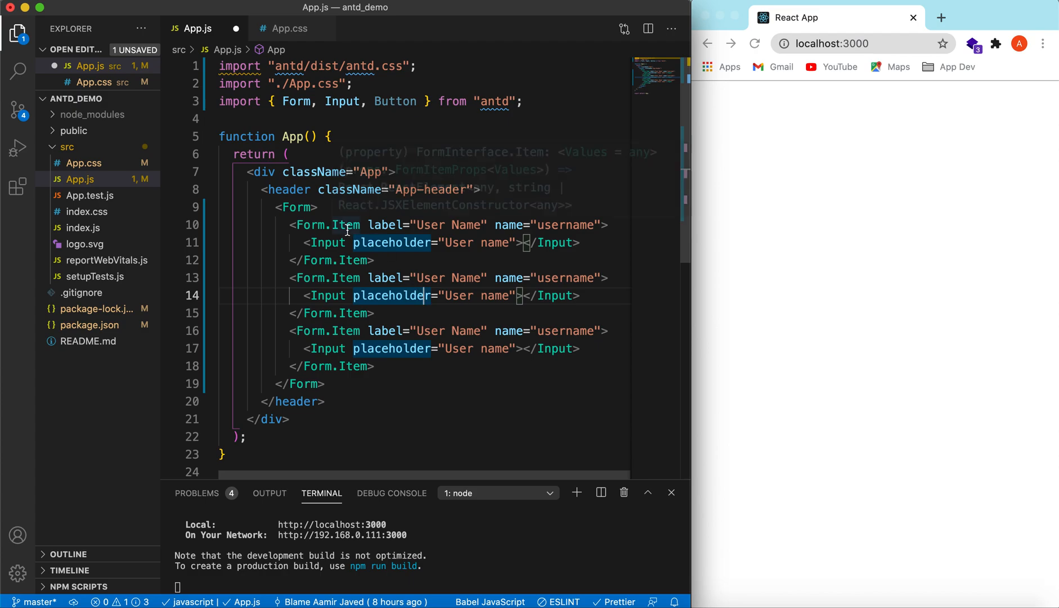
mouse_move(366, 277)
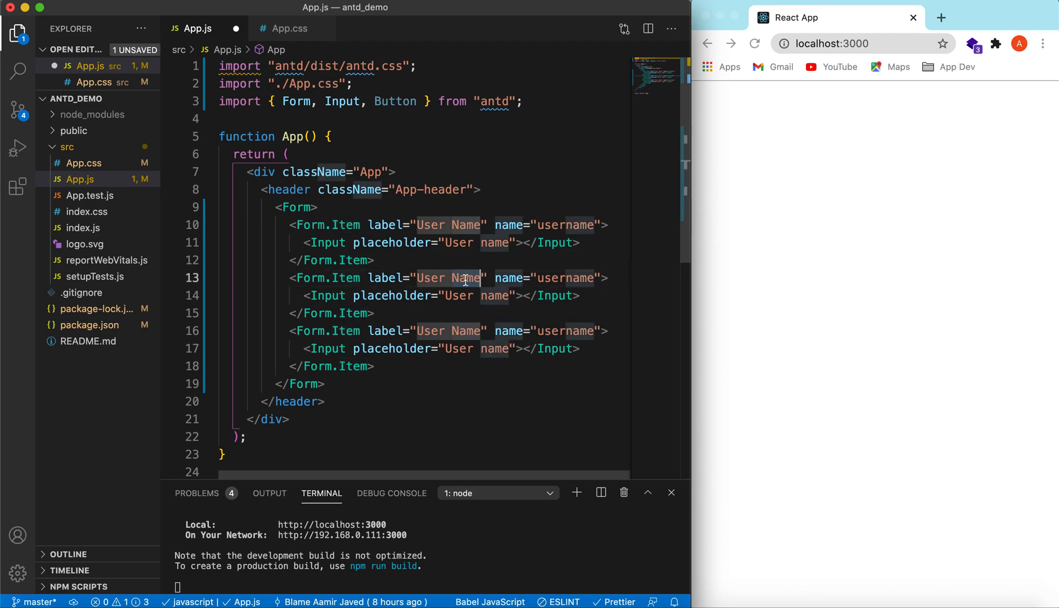
type("Pass")
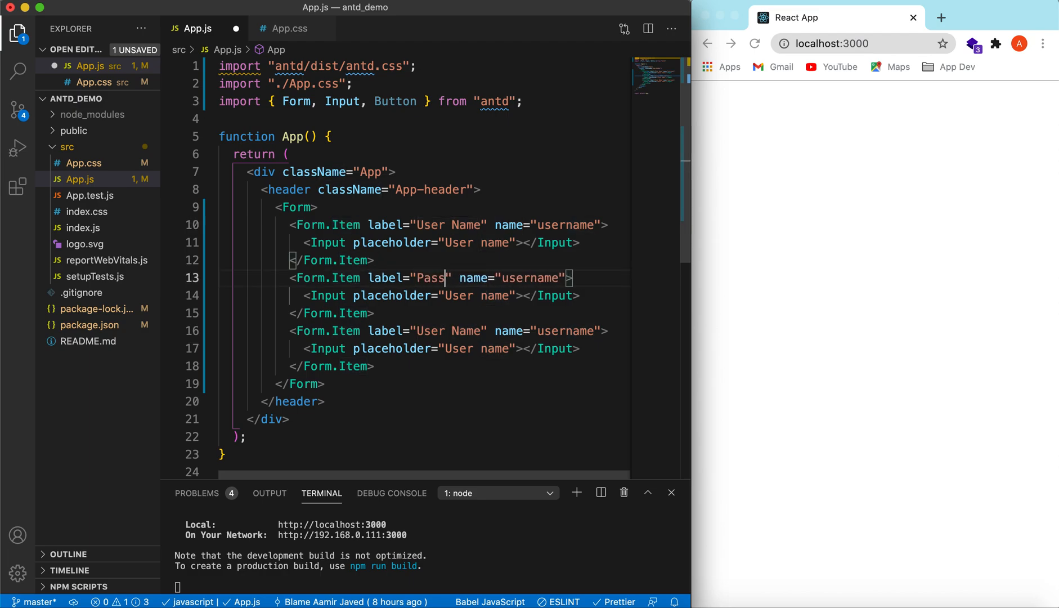
type("word")
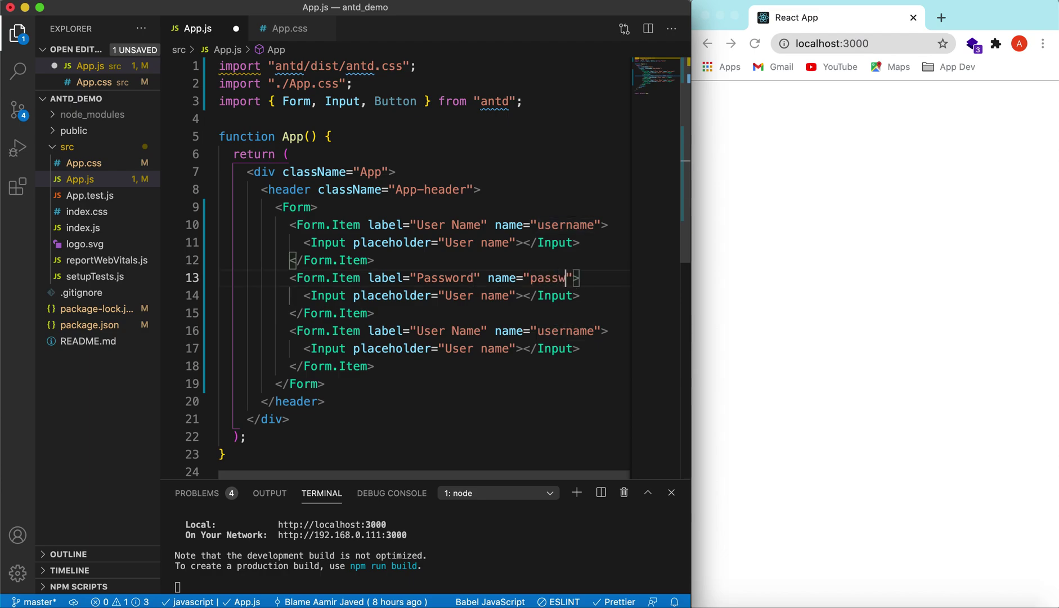
type("ord")
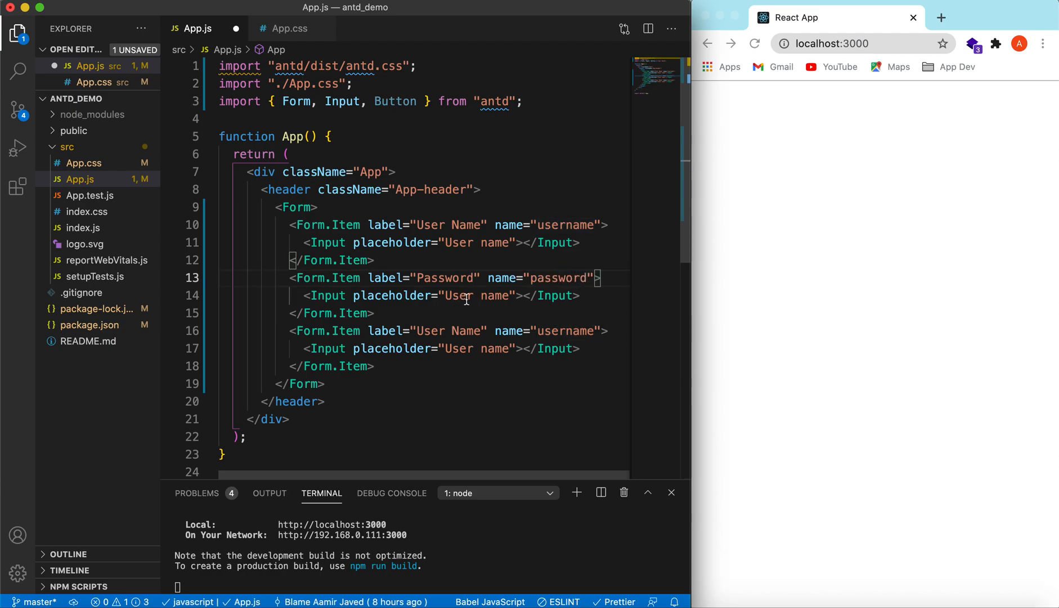
Step: Change the second item's placeholder to 'Password' and its element to Input.Password
double_click(458, 294)
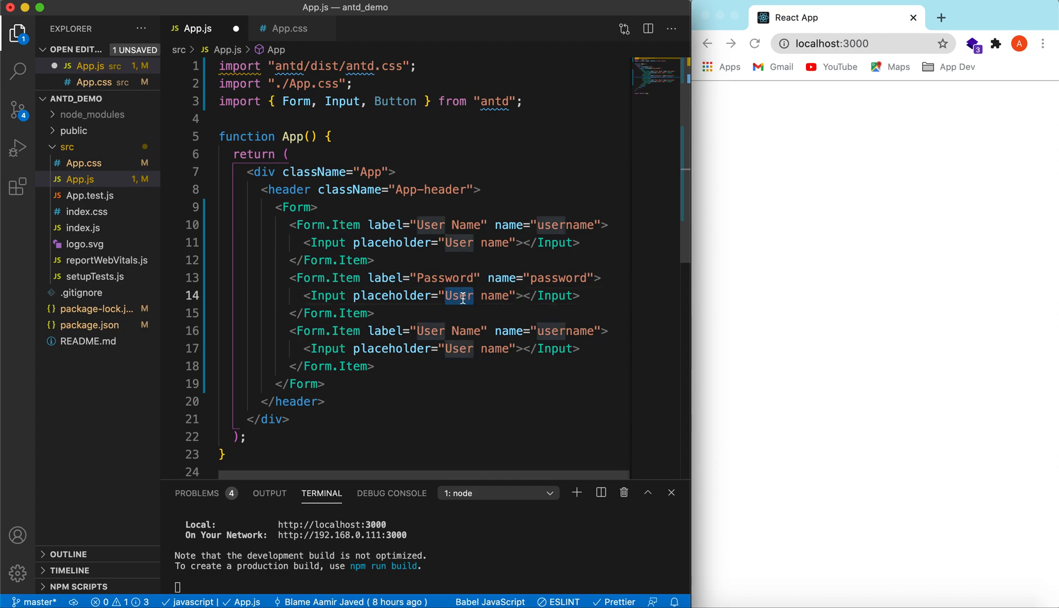
type("Password")
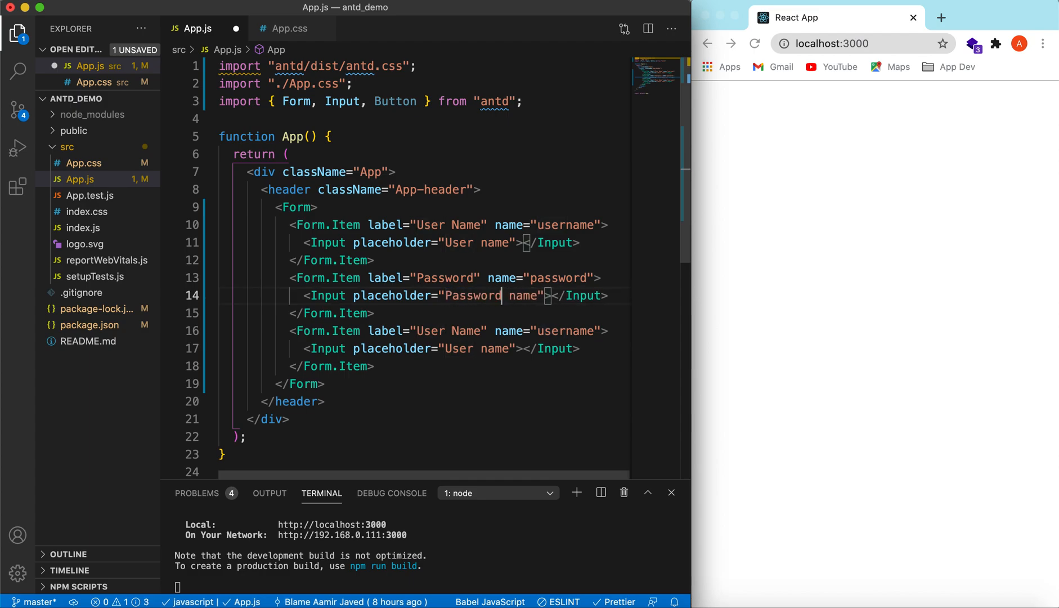
double_click(522, 295)
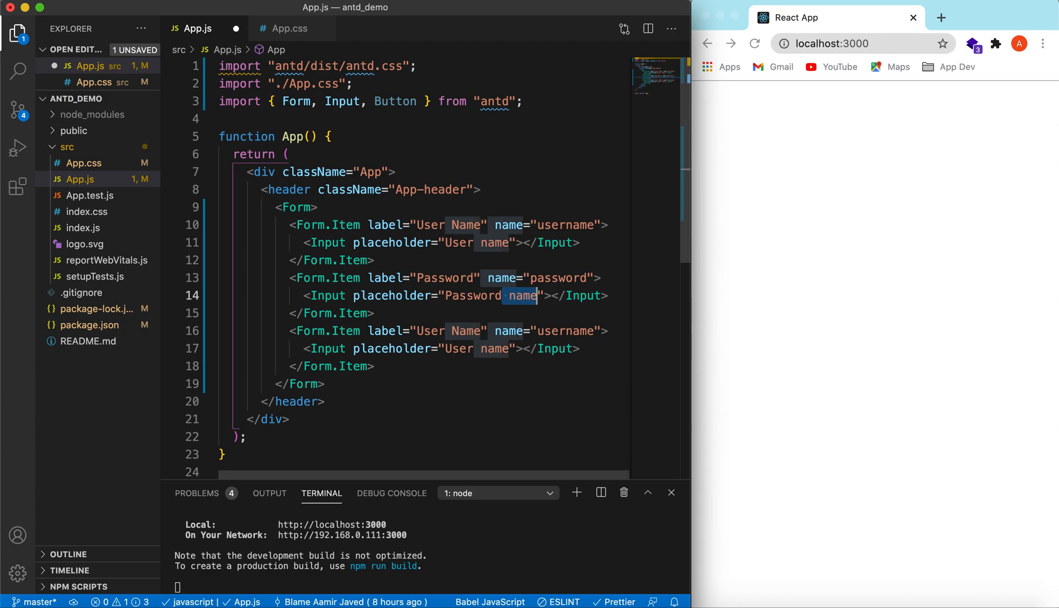
type(".Password")
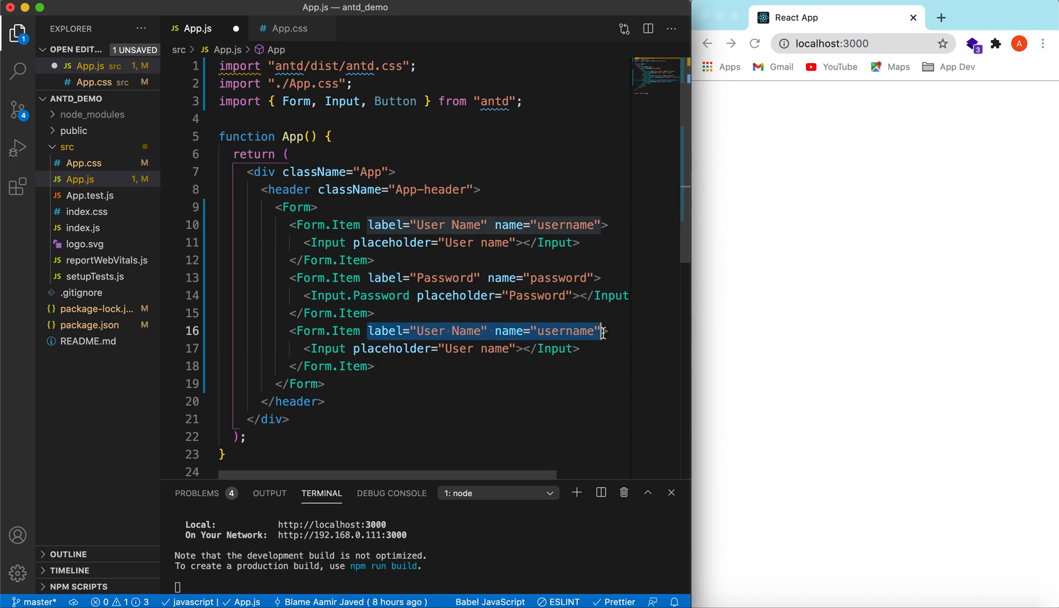
Step: Replace the third item's input with a Button type 'primary', htmlType 'submit', labelled 'Log In'
key("Delete")
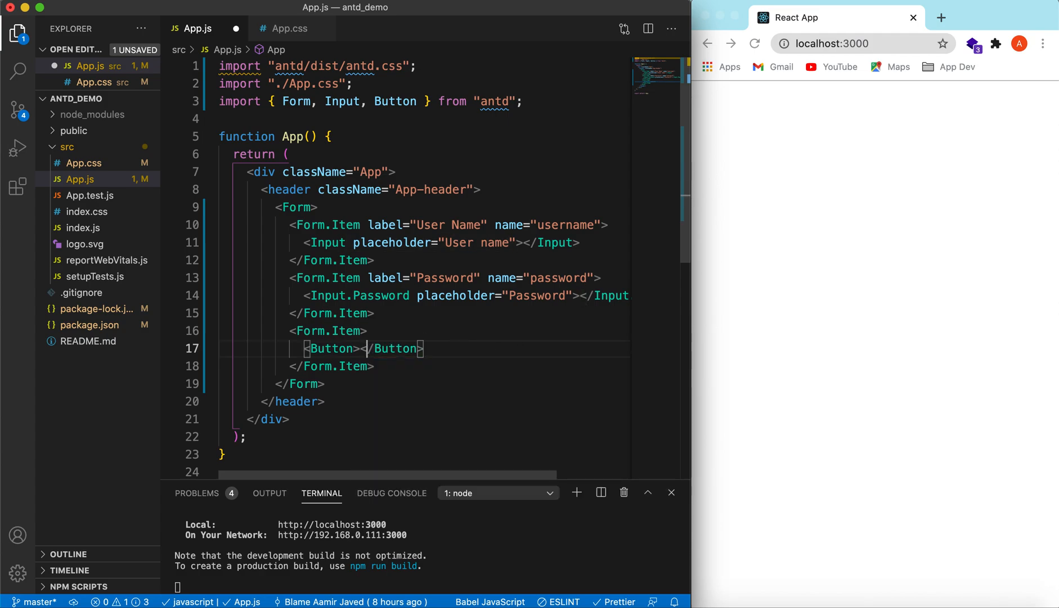
type("L")
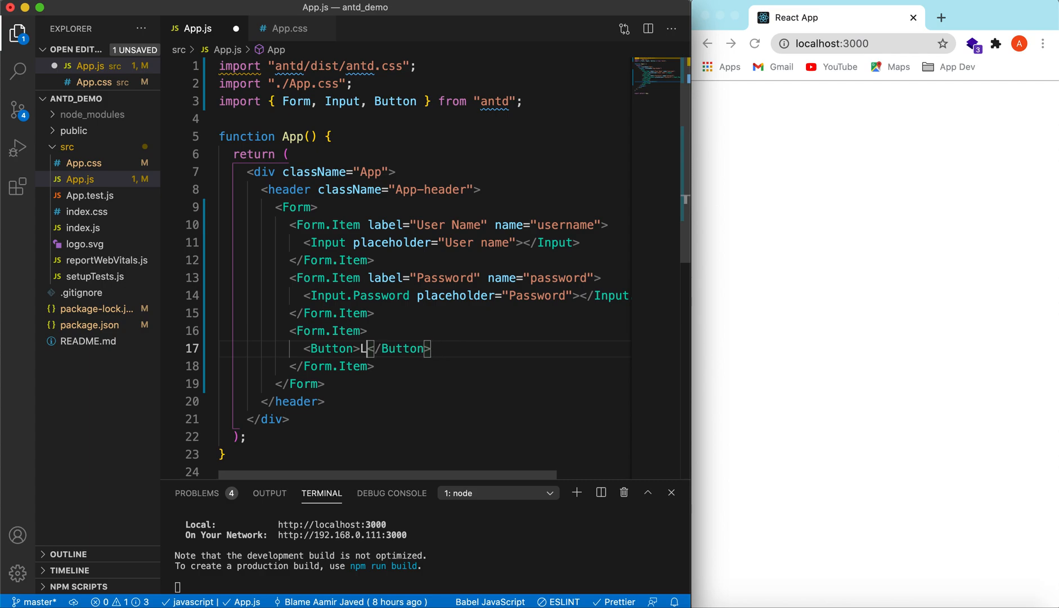
type("og In")
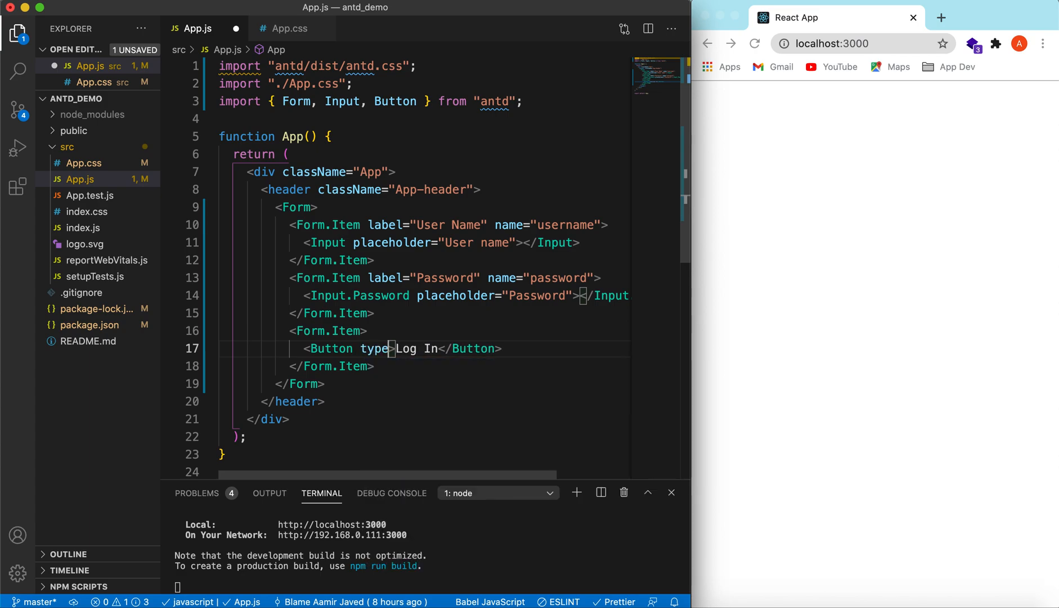
type("='primary'")
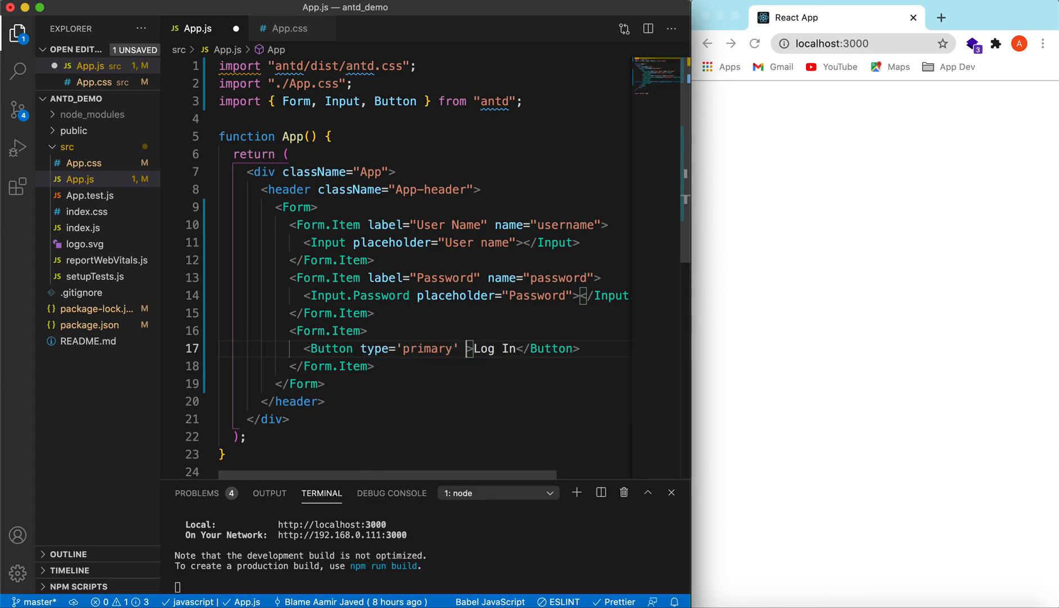
type("htmlType=''")
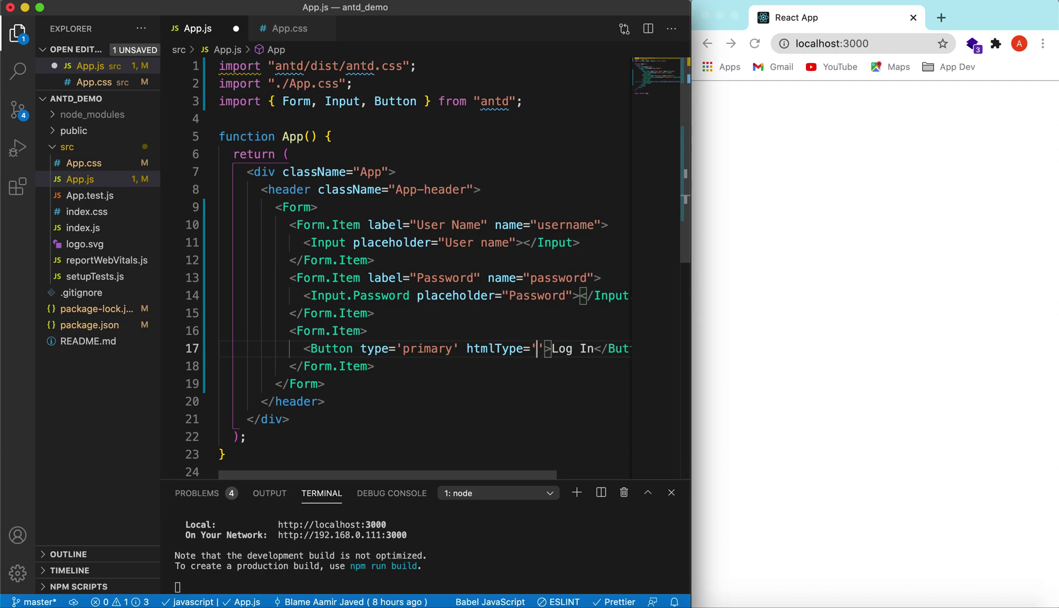
type("submit")
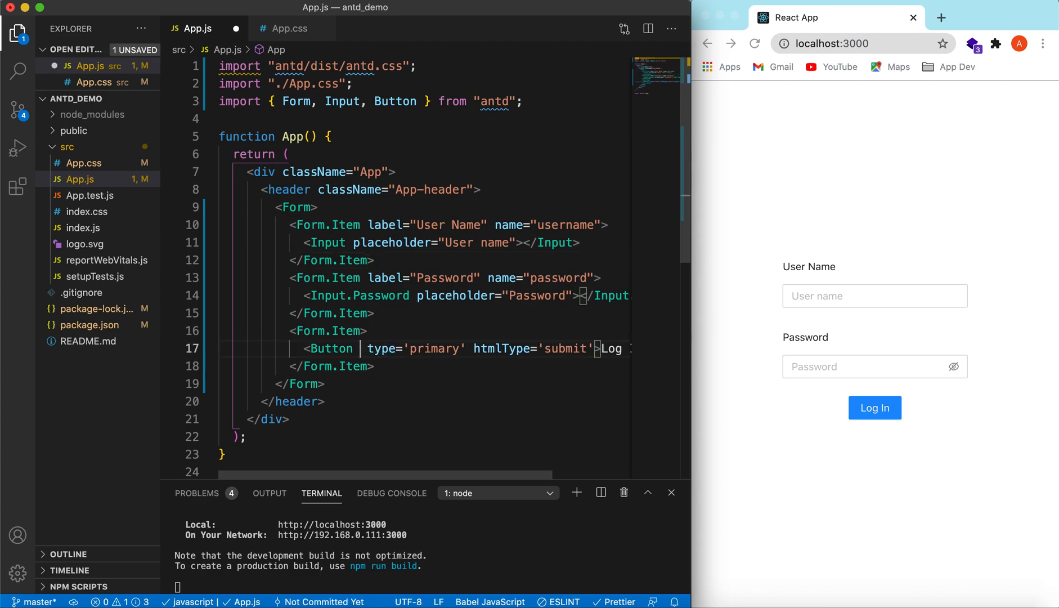
Step: Add the block prop to the Log In button so it spans the form's full width
type("block")
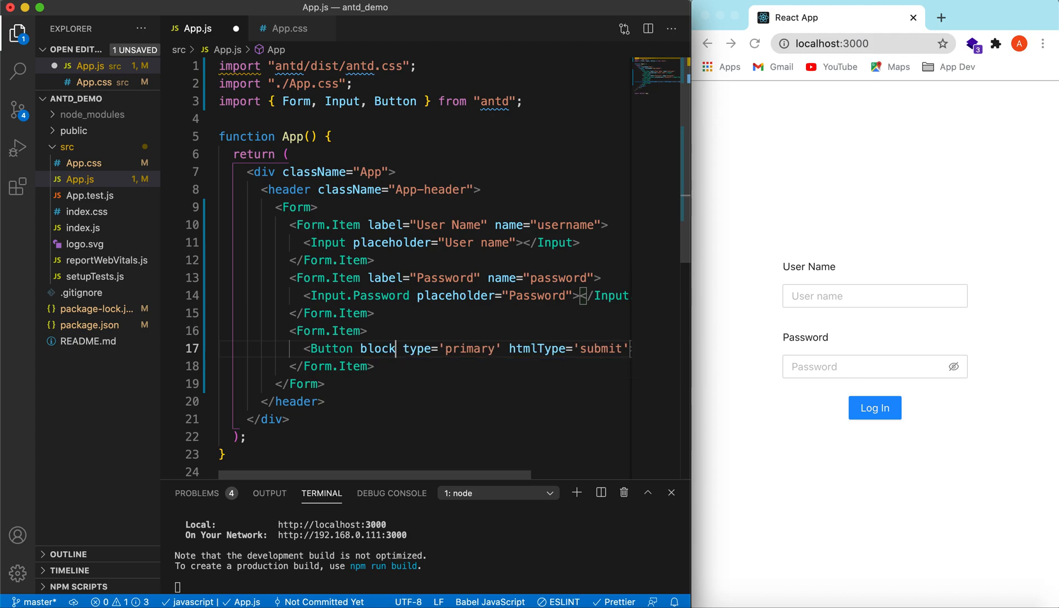
mouse_move(545, 385)
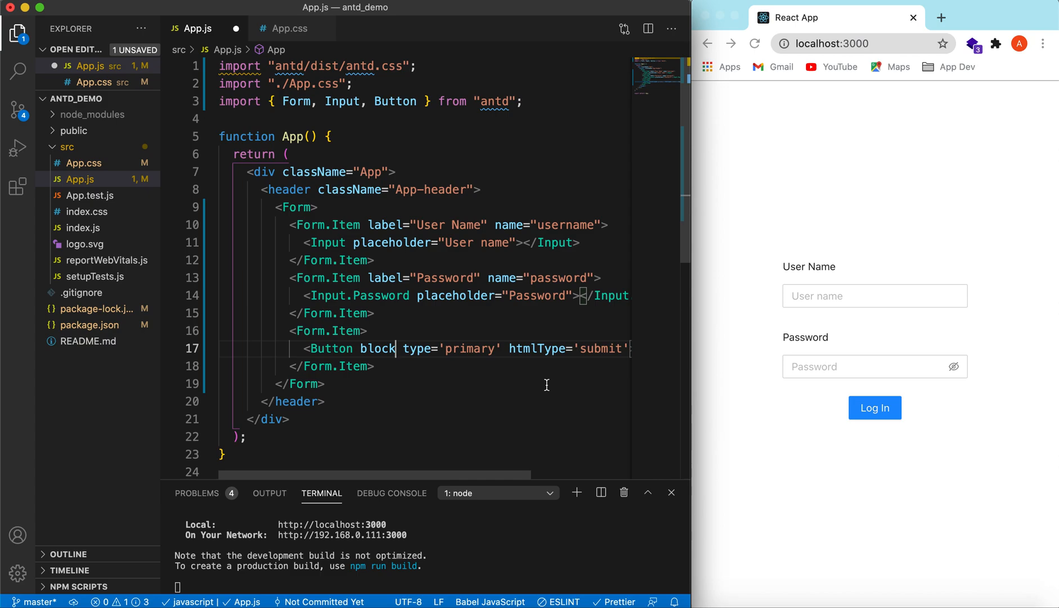
mouse_move(812, 420)
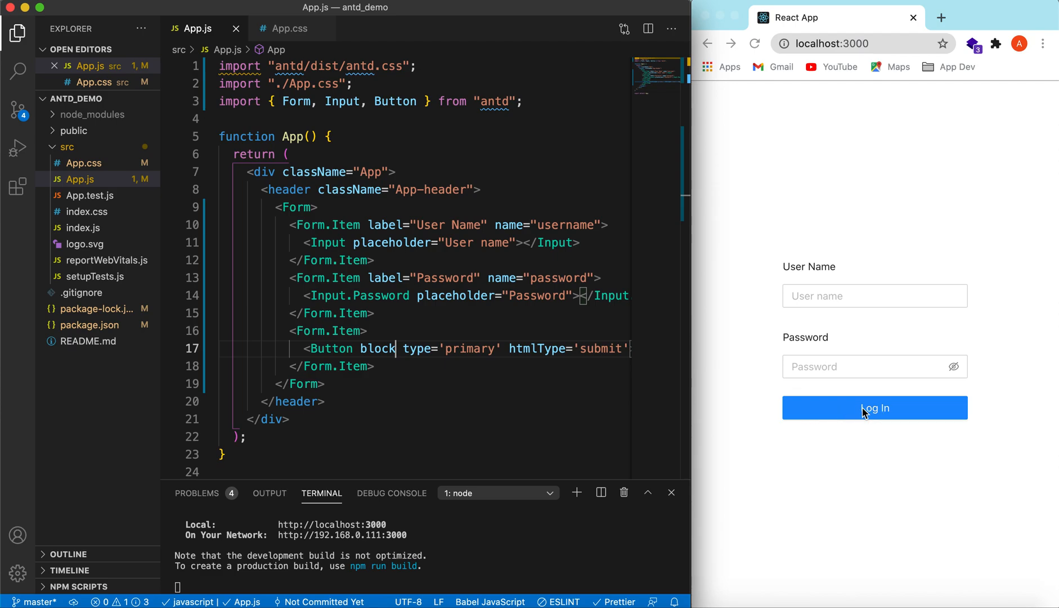
mouse_move(848, 297)
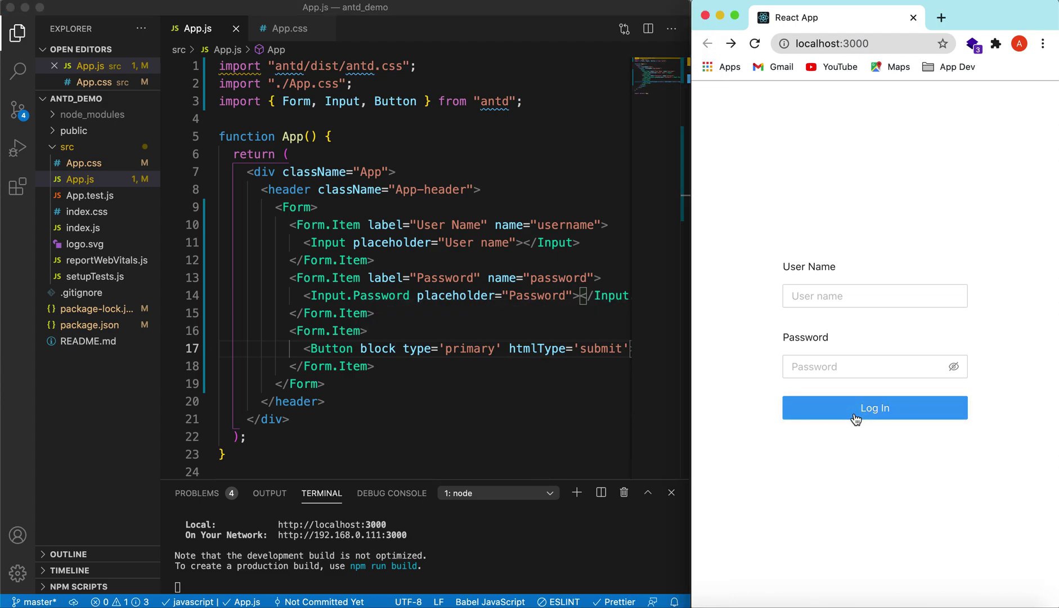
Step: Add the required attribute to both the User Name Input and the Input.Password
left_click(875, 296)
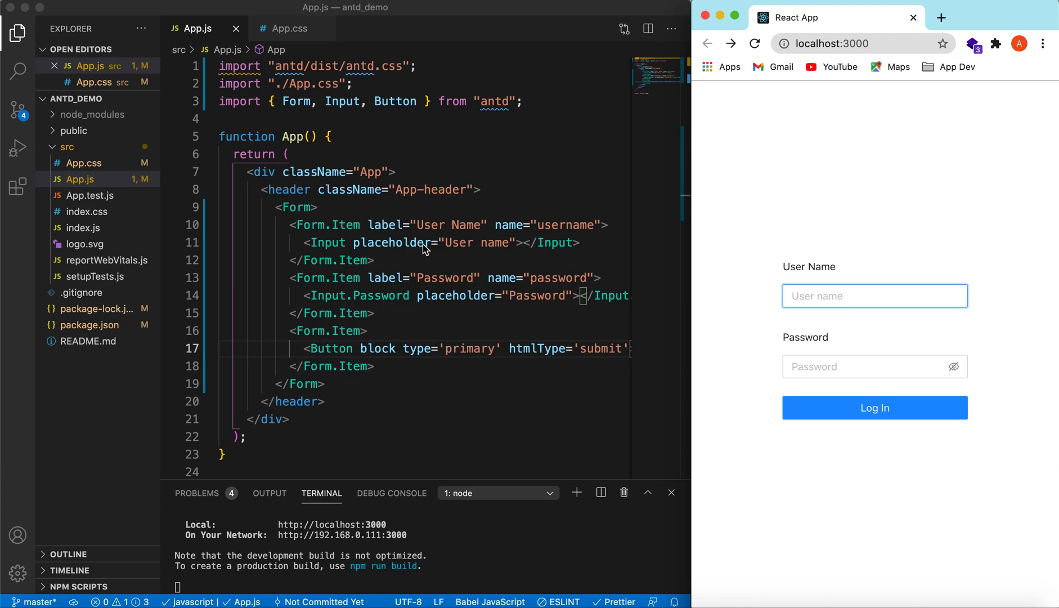
mouse_move(518, 246)
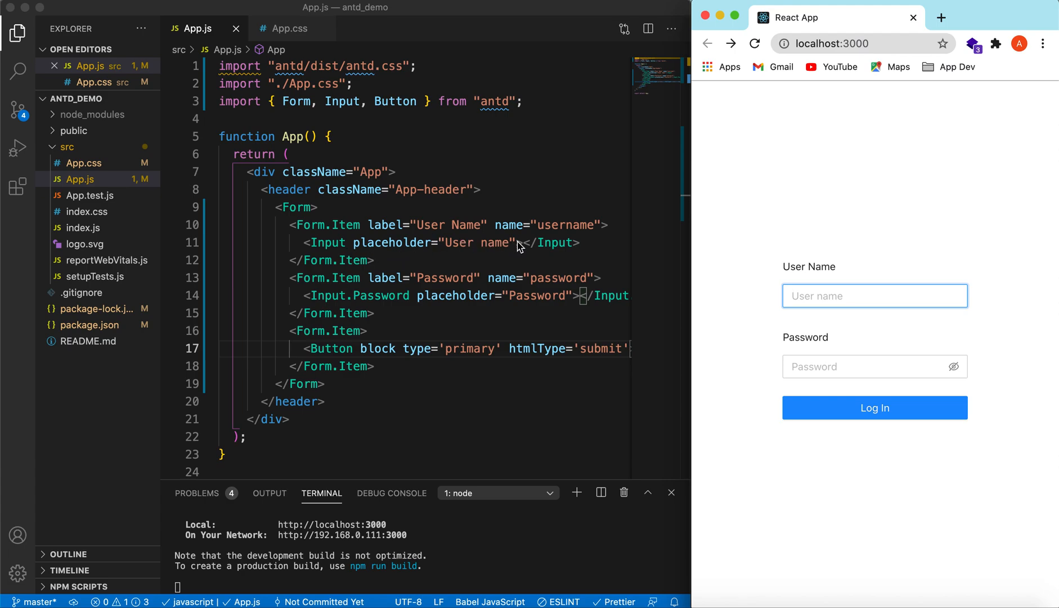
type("required")
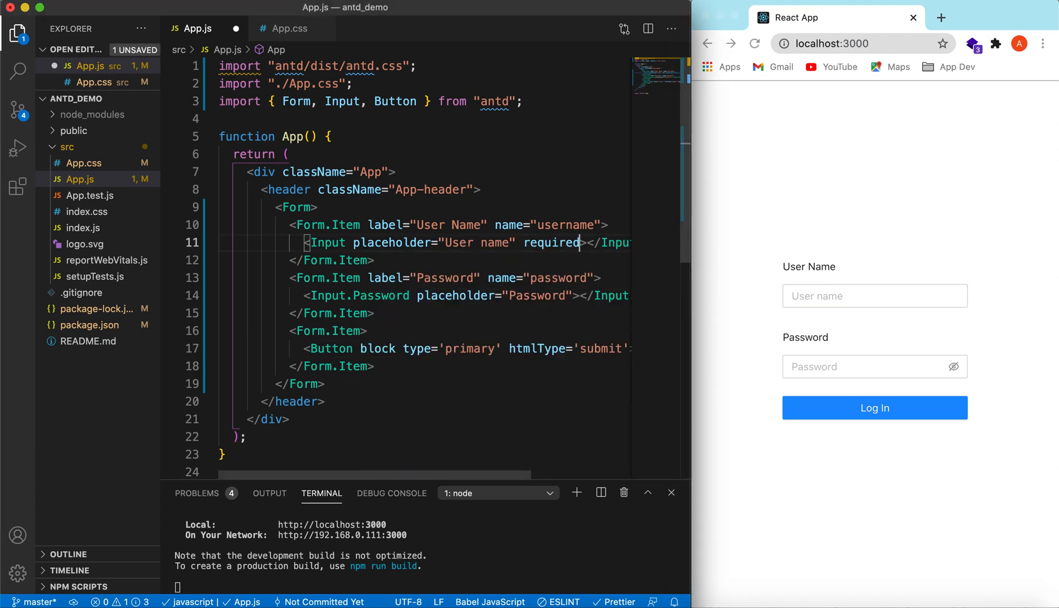
double_click(552, 242)
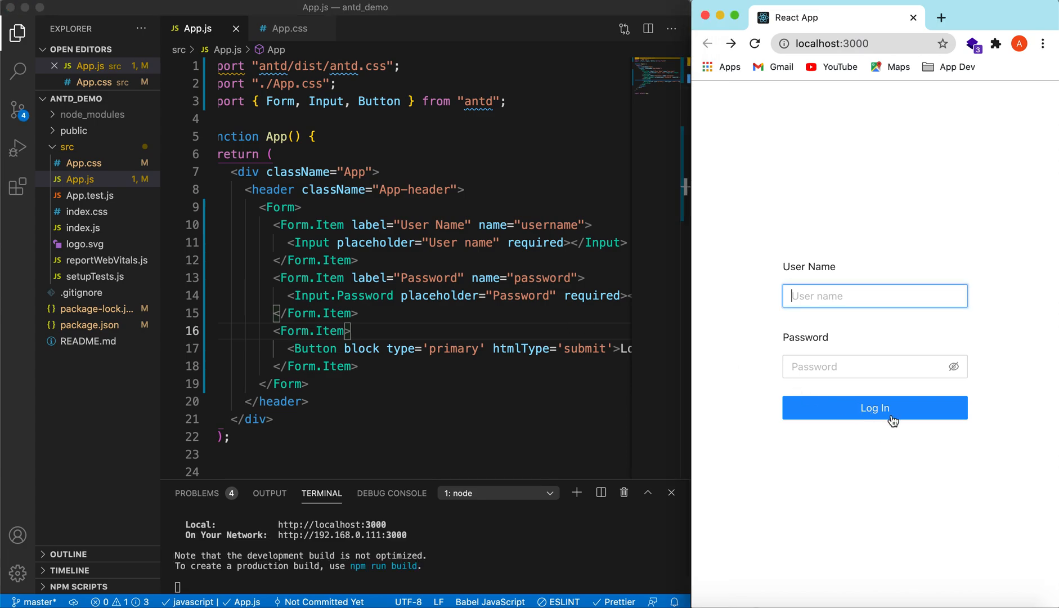
Step: Submit the empty form in Chrome to test validation, then fill a username and password
left_click(876, 407)
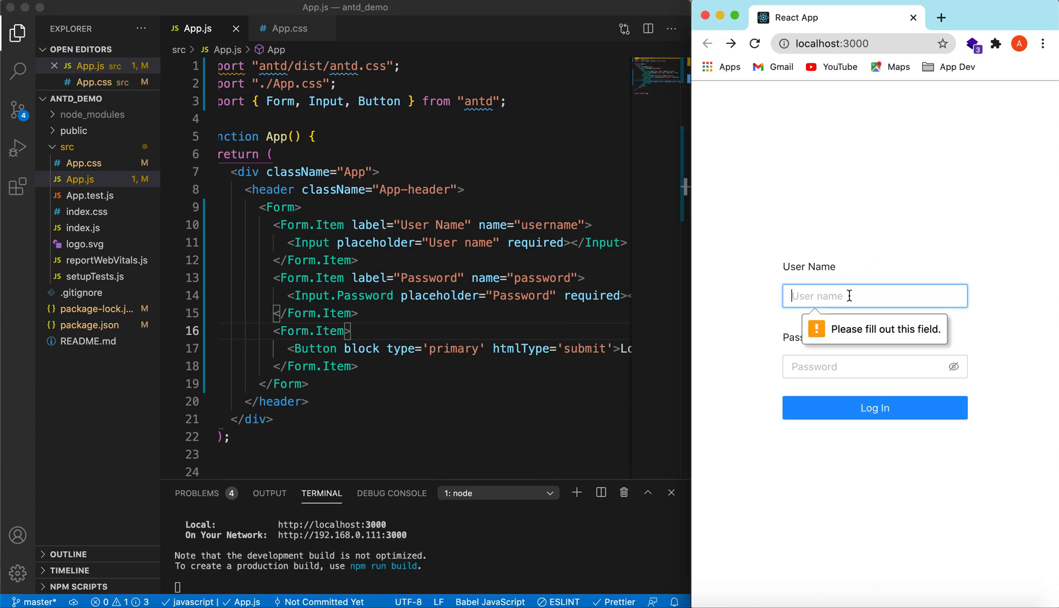
type("usernam")
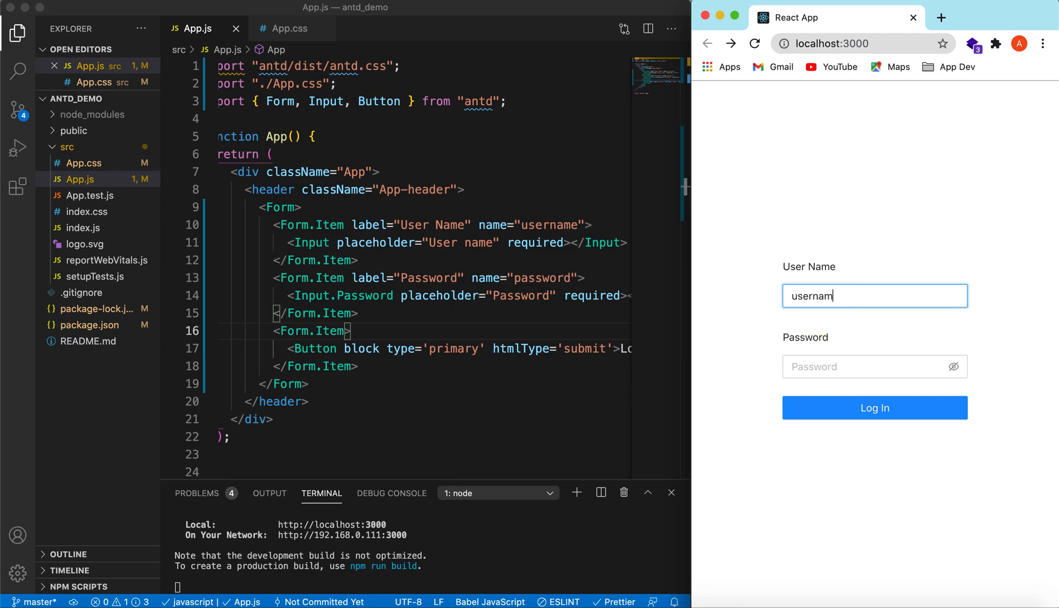
type("••")
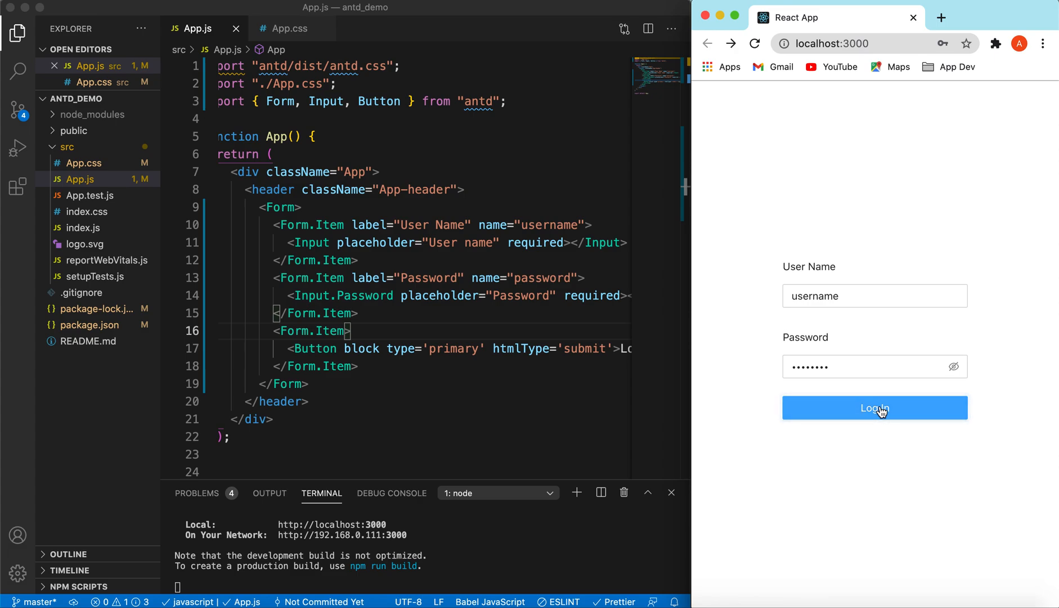
mouse_move(620, 393)
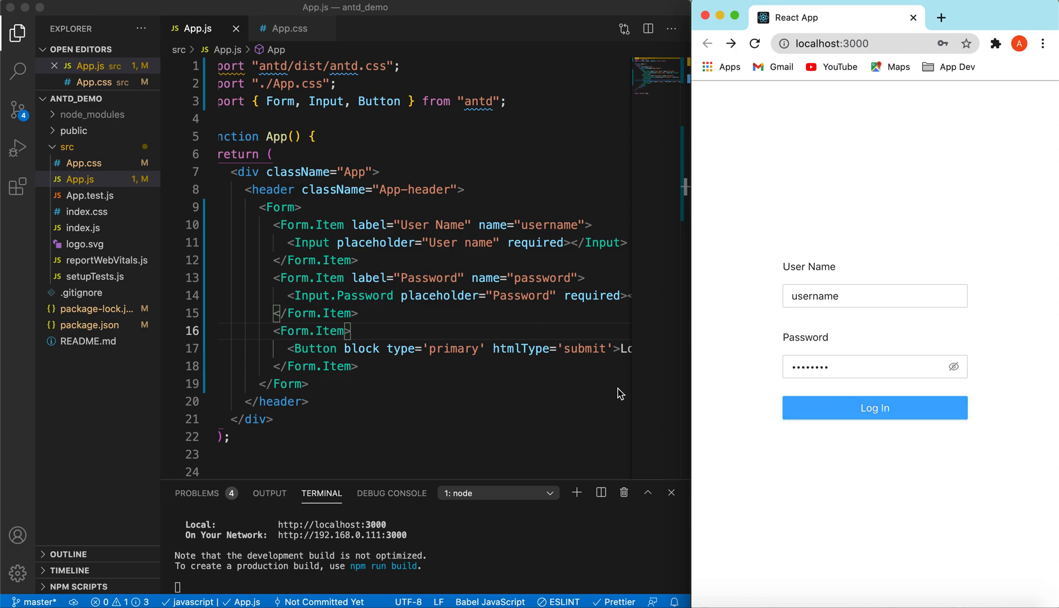
mouse_move(856, 412)
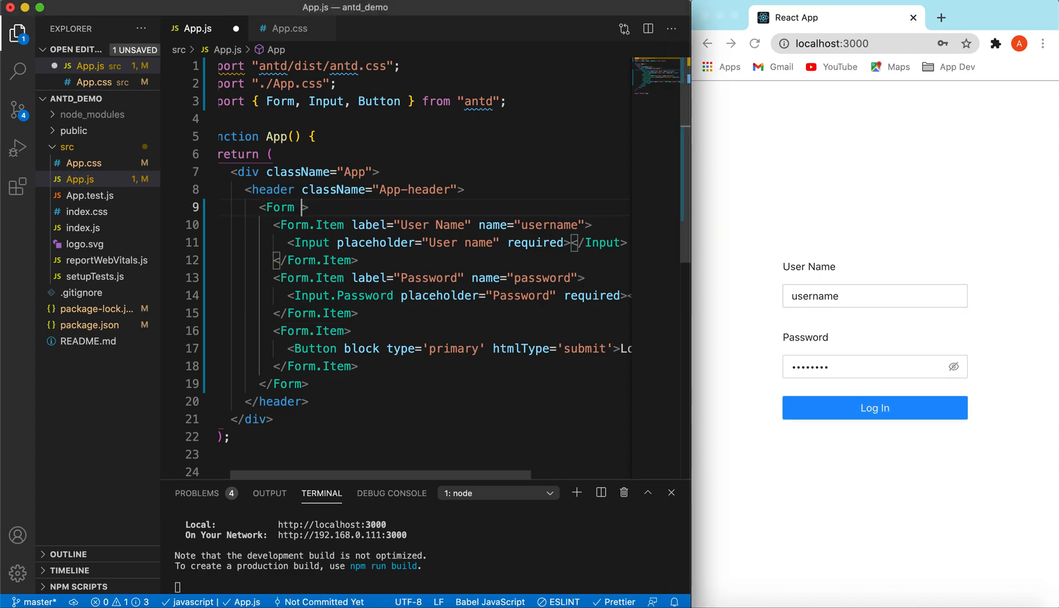
Step: Wire the Form's onFinish prop to an onFinish handler
type("onfi")
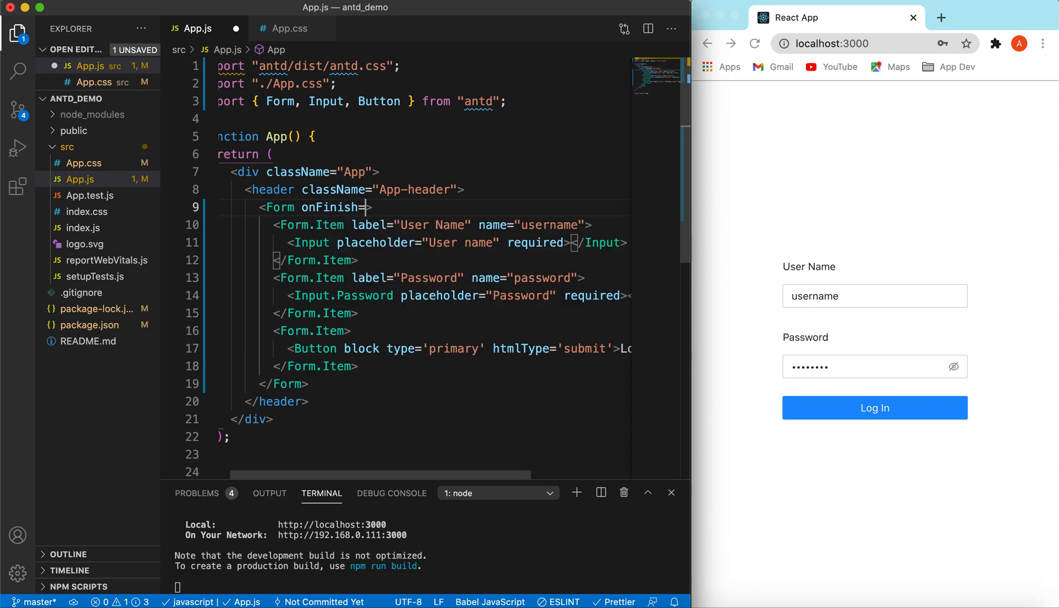
type("{onFI")
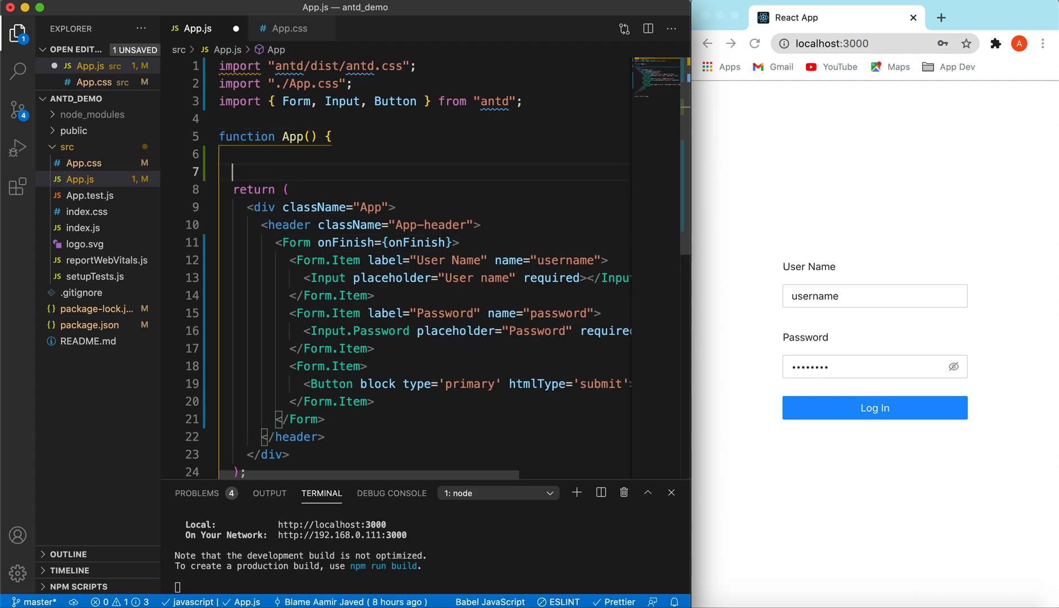
Step: Define const onFinish=(e)=>{ console.log(e) } above the return and save App.js
type("const on")
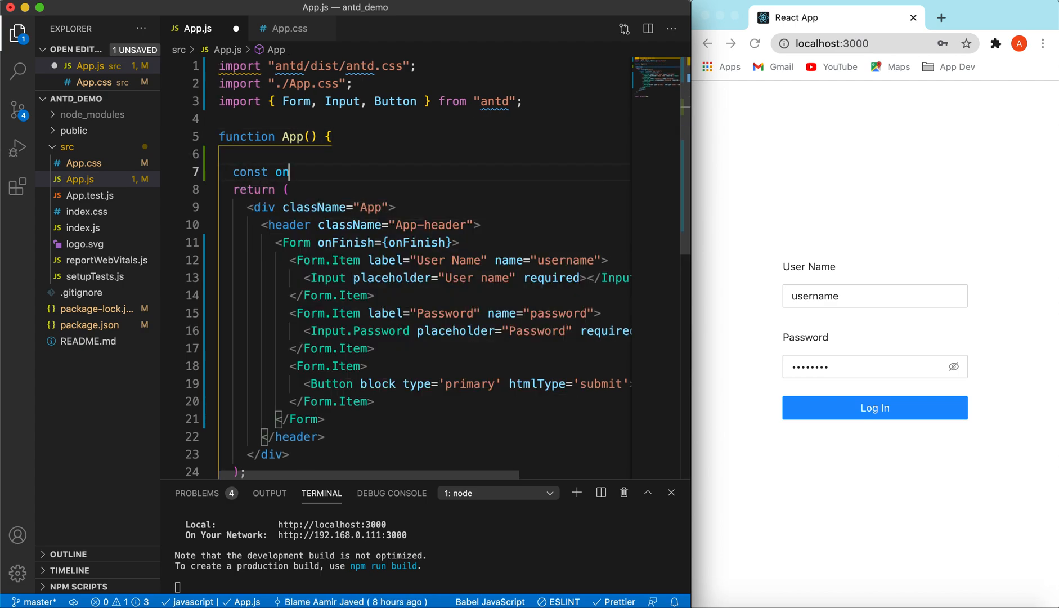
type("Finish=()")
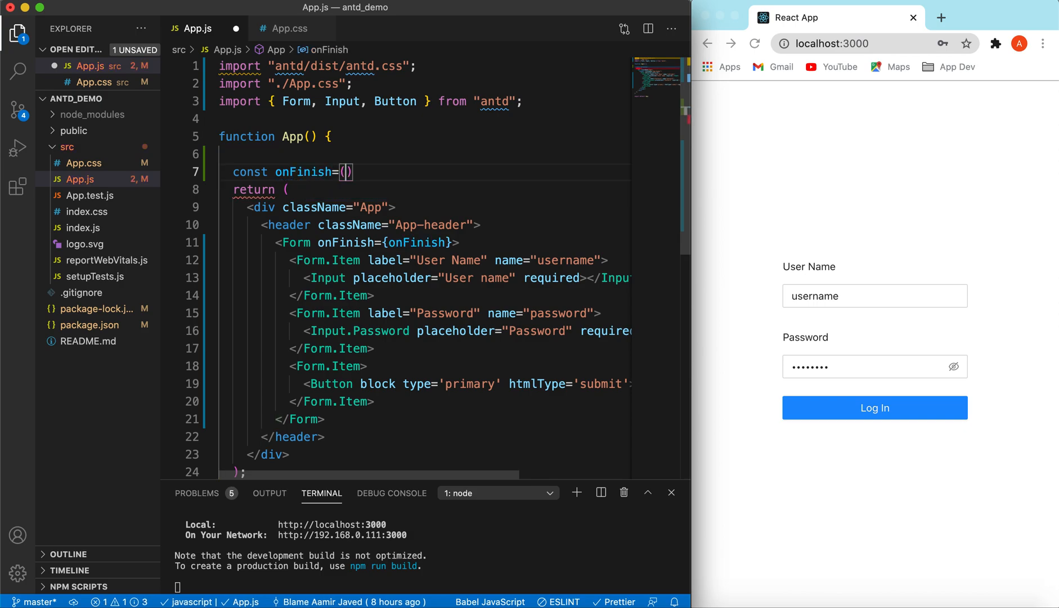
type("(e)=>{")
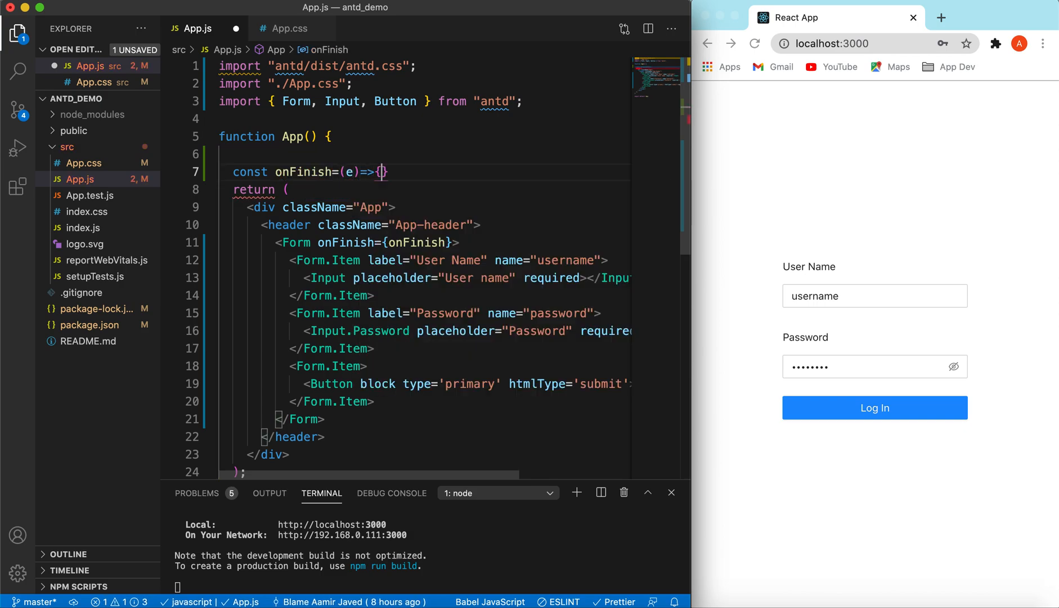
key("Enter")
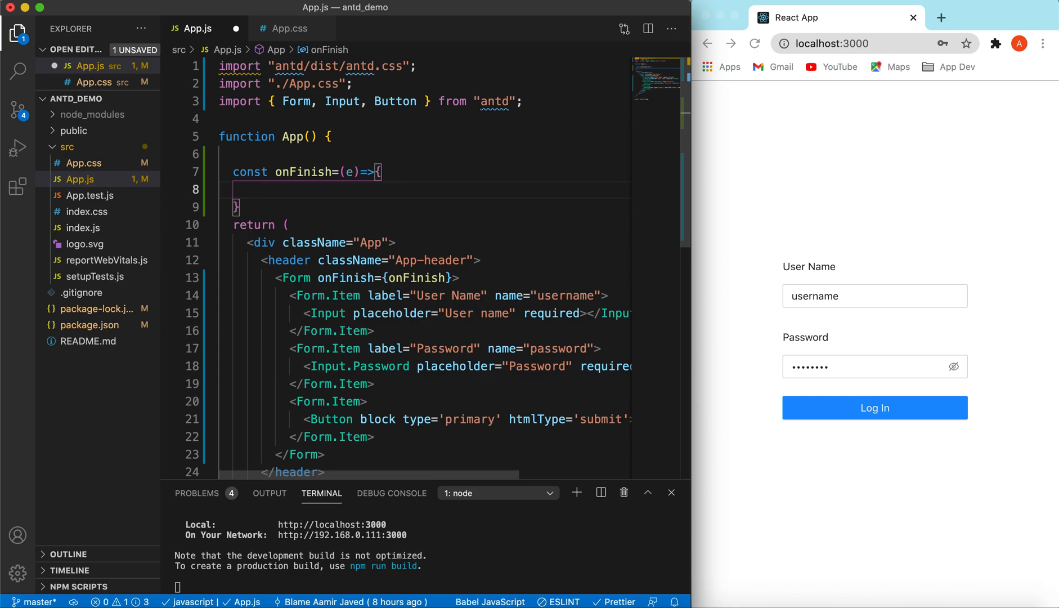
type("console.log")
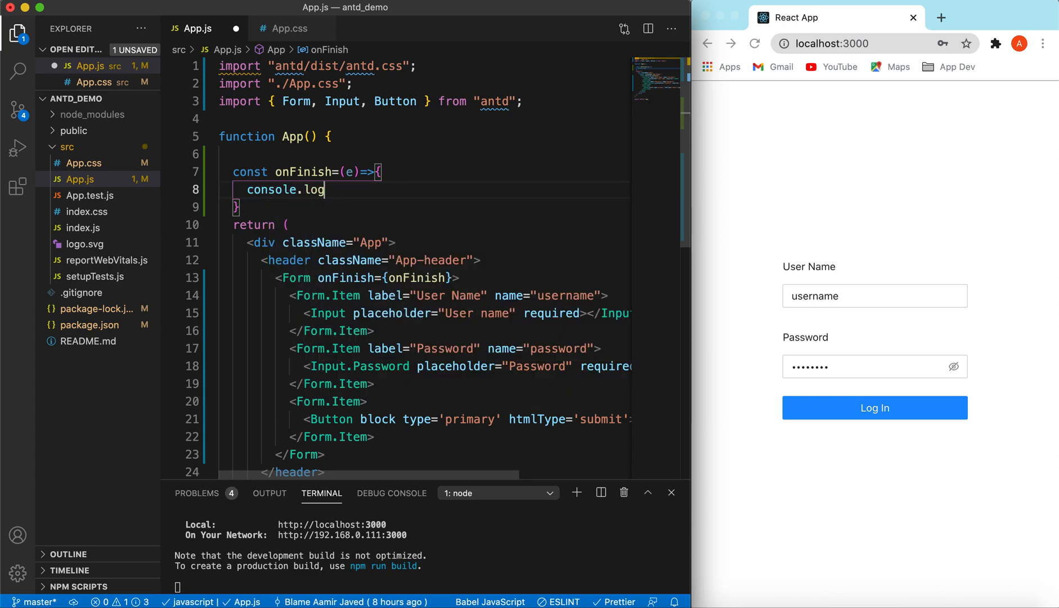
type("(e)")
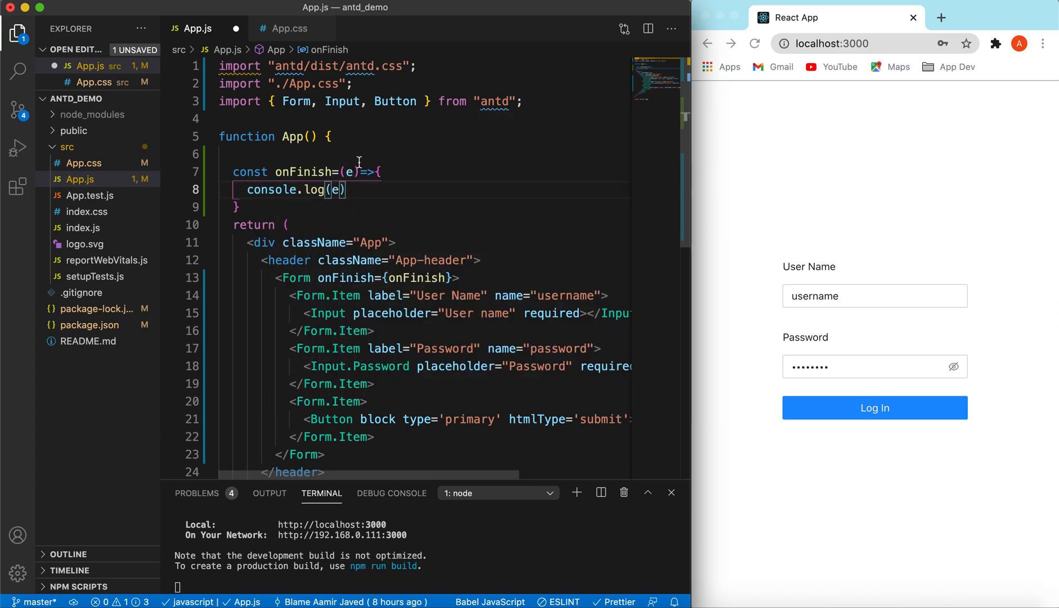
key("Cmd+s")
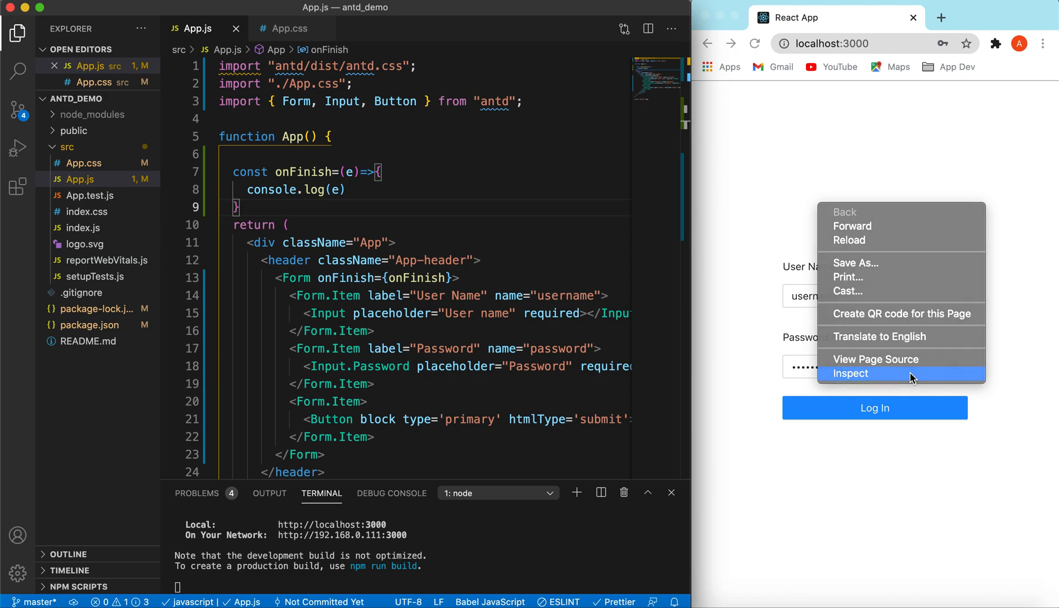
Step: Open Chrome's developer console and submit the form to log the 'username' entry
left_click(851, 373)
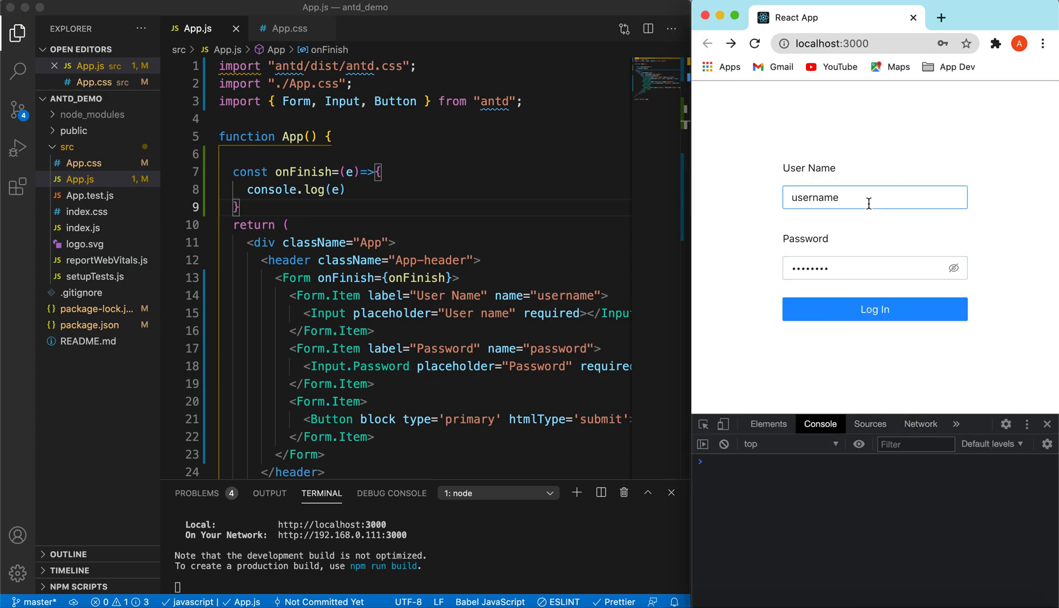
left_click(874, 309)
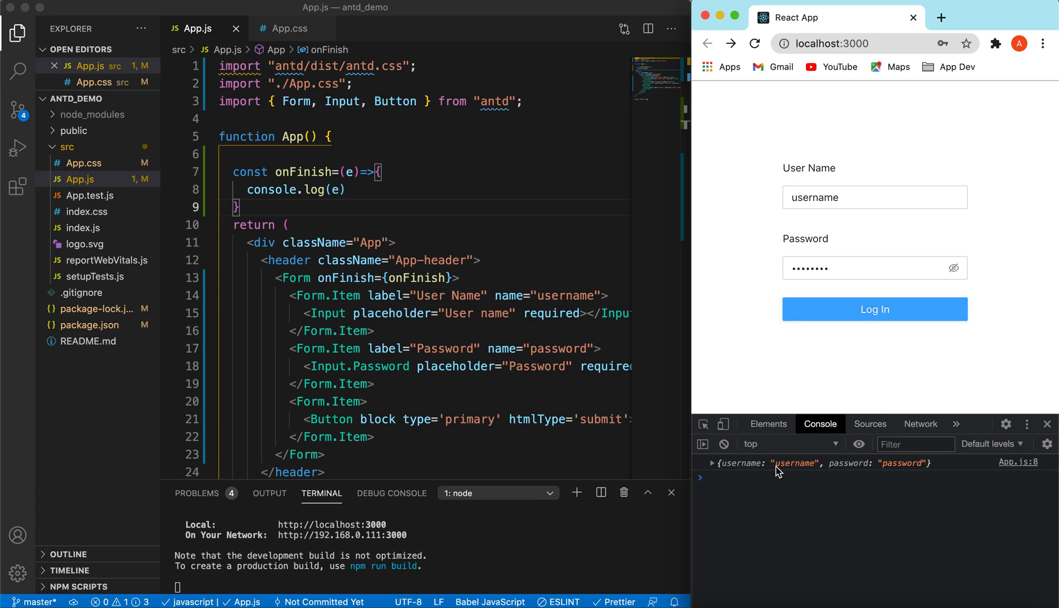
mouse_move(794, 472)
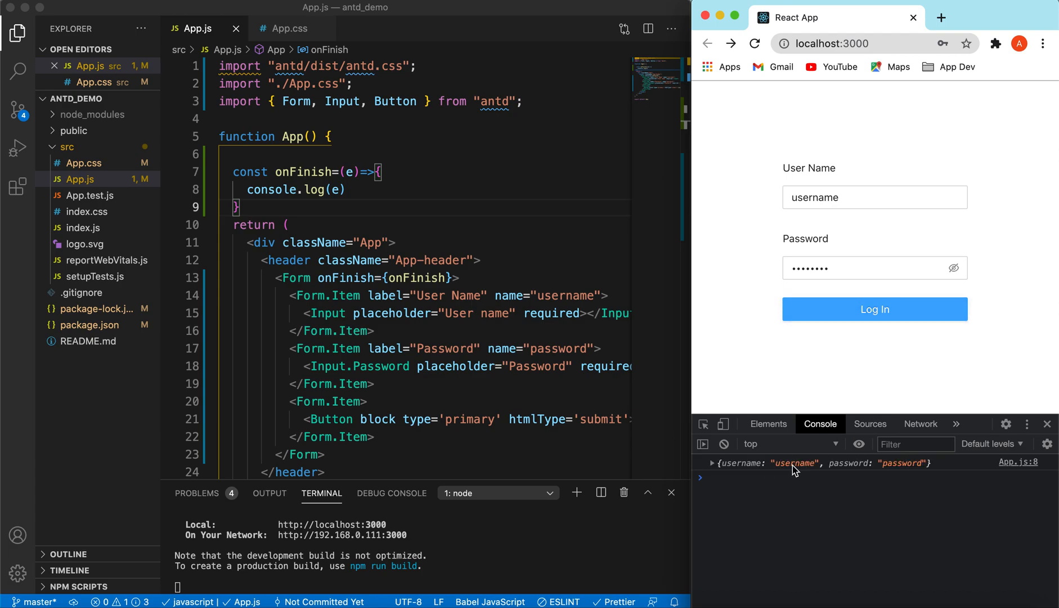
Step: Change the username to 'abc' and submit again to log the second entry
double_click(835, 197)
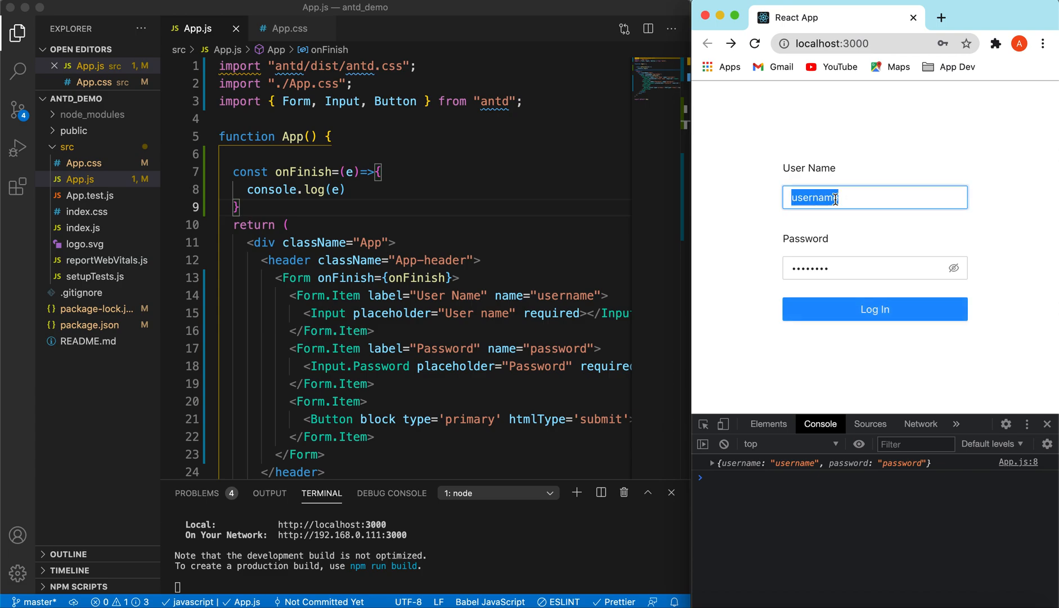
type("abc")
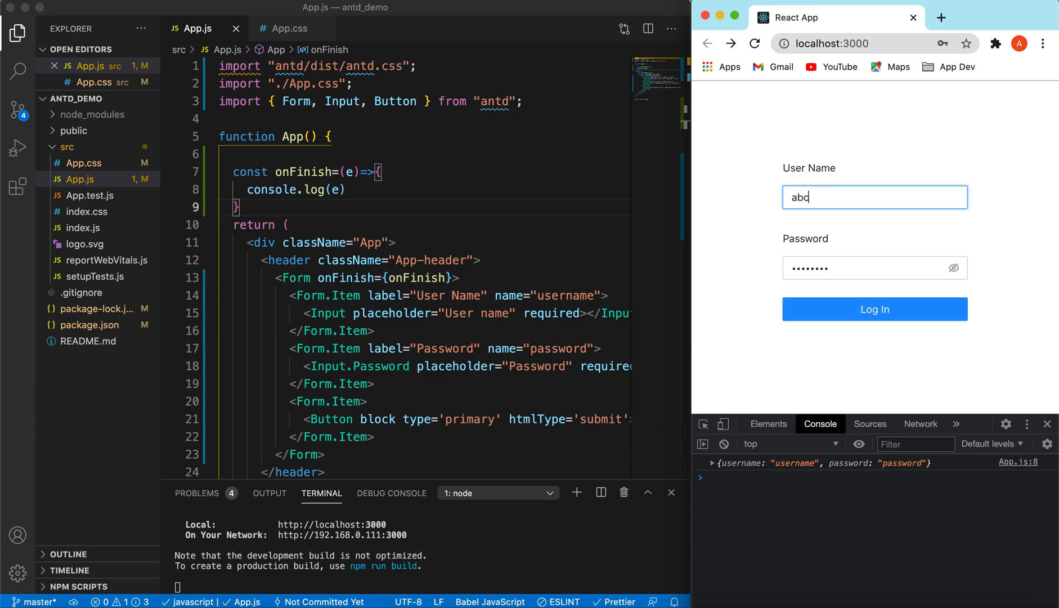
left_click(874, 308)
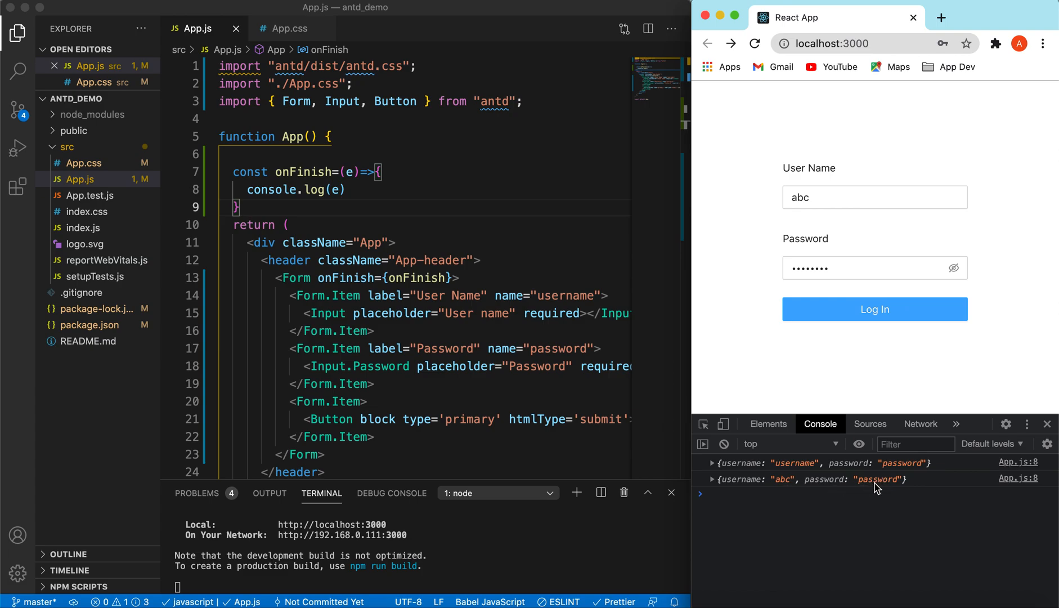
mouse_move(878, 493)
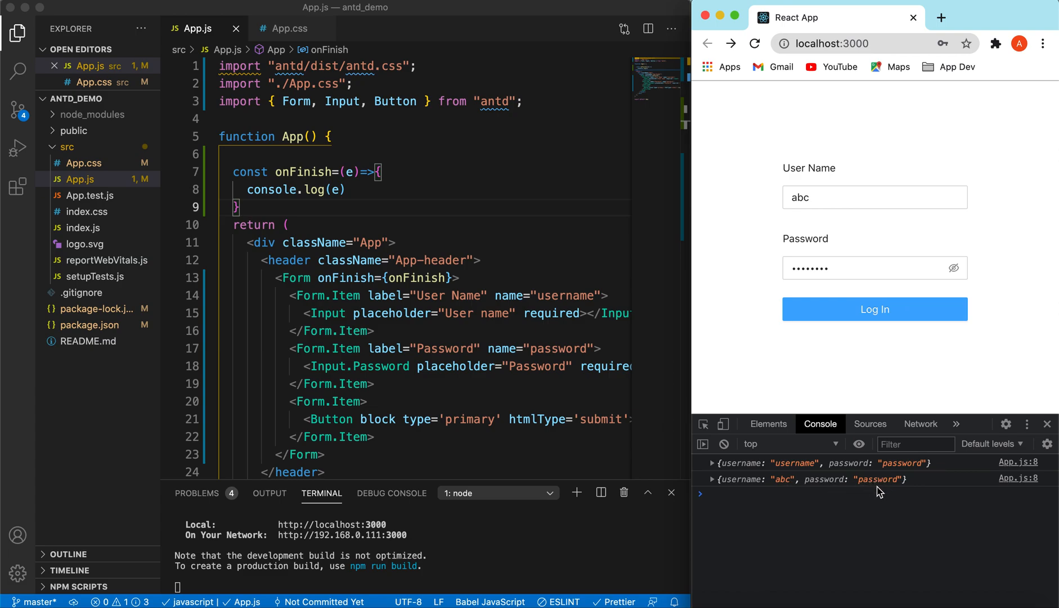
scroll("down", 3)
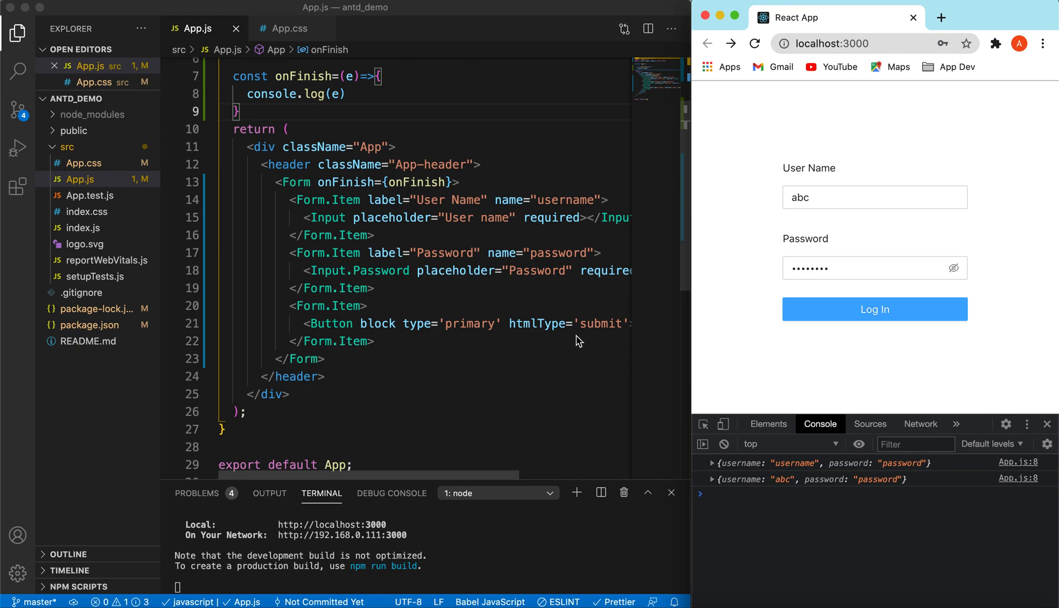
mouse_move(311, 217)
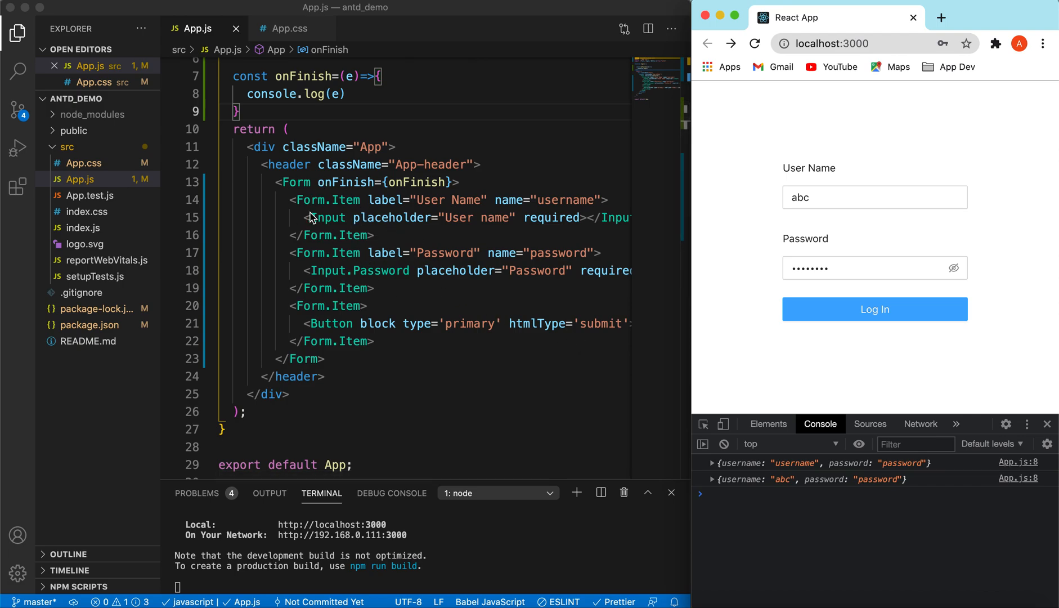
mouse_move(865, 291)
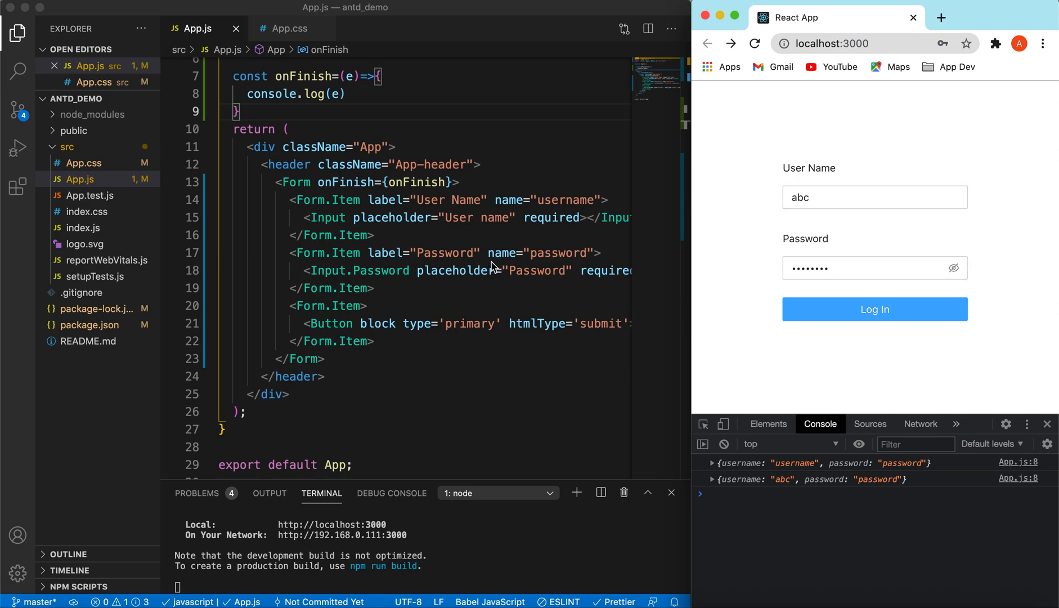
left_click(855, 266)
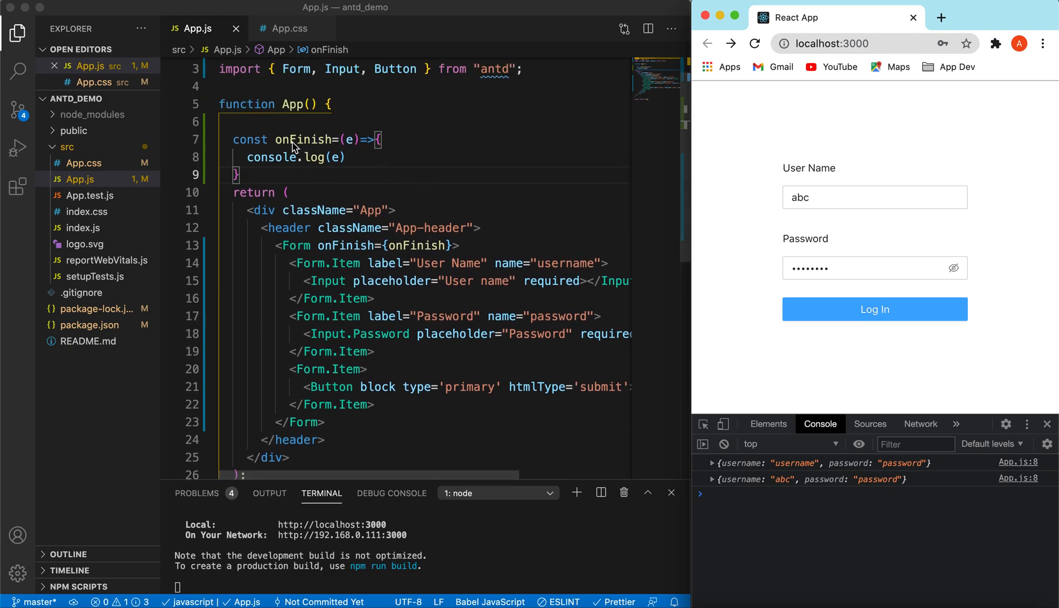
mouse_move(441, 210)
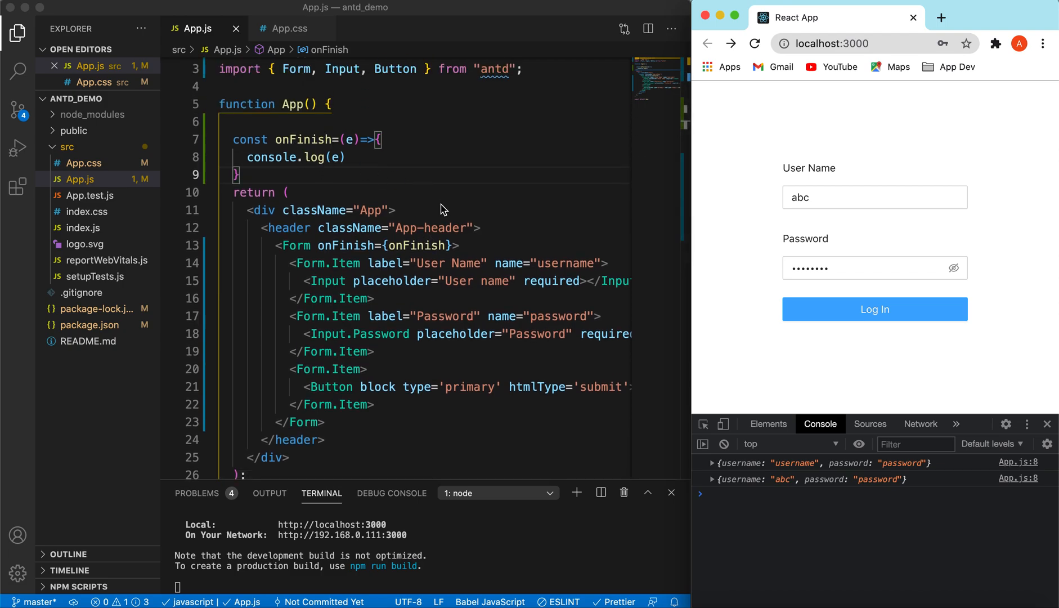
scroll("down", 3)
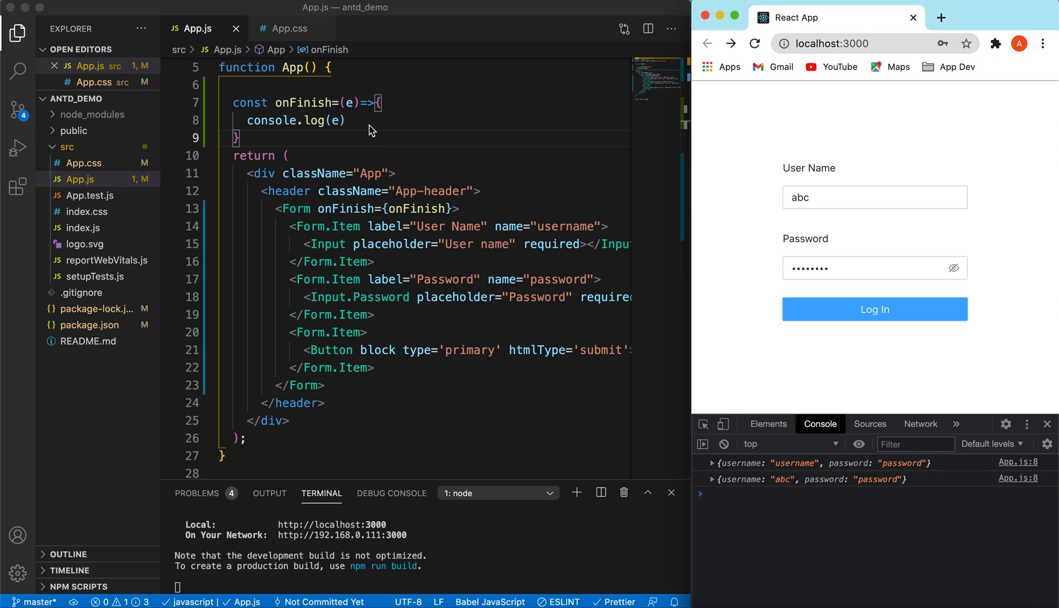
mouse_move(399, 193)
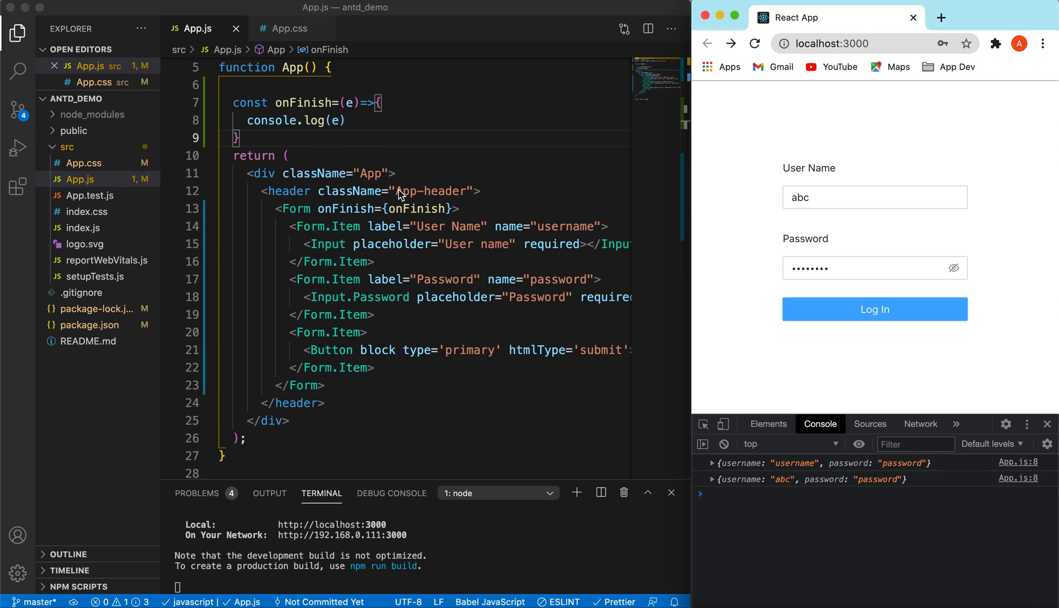